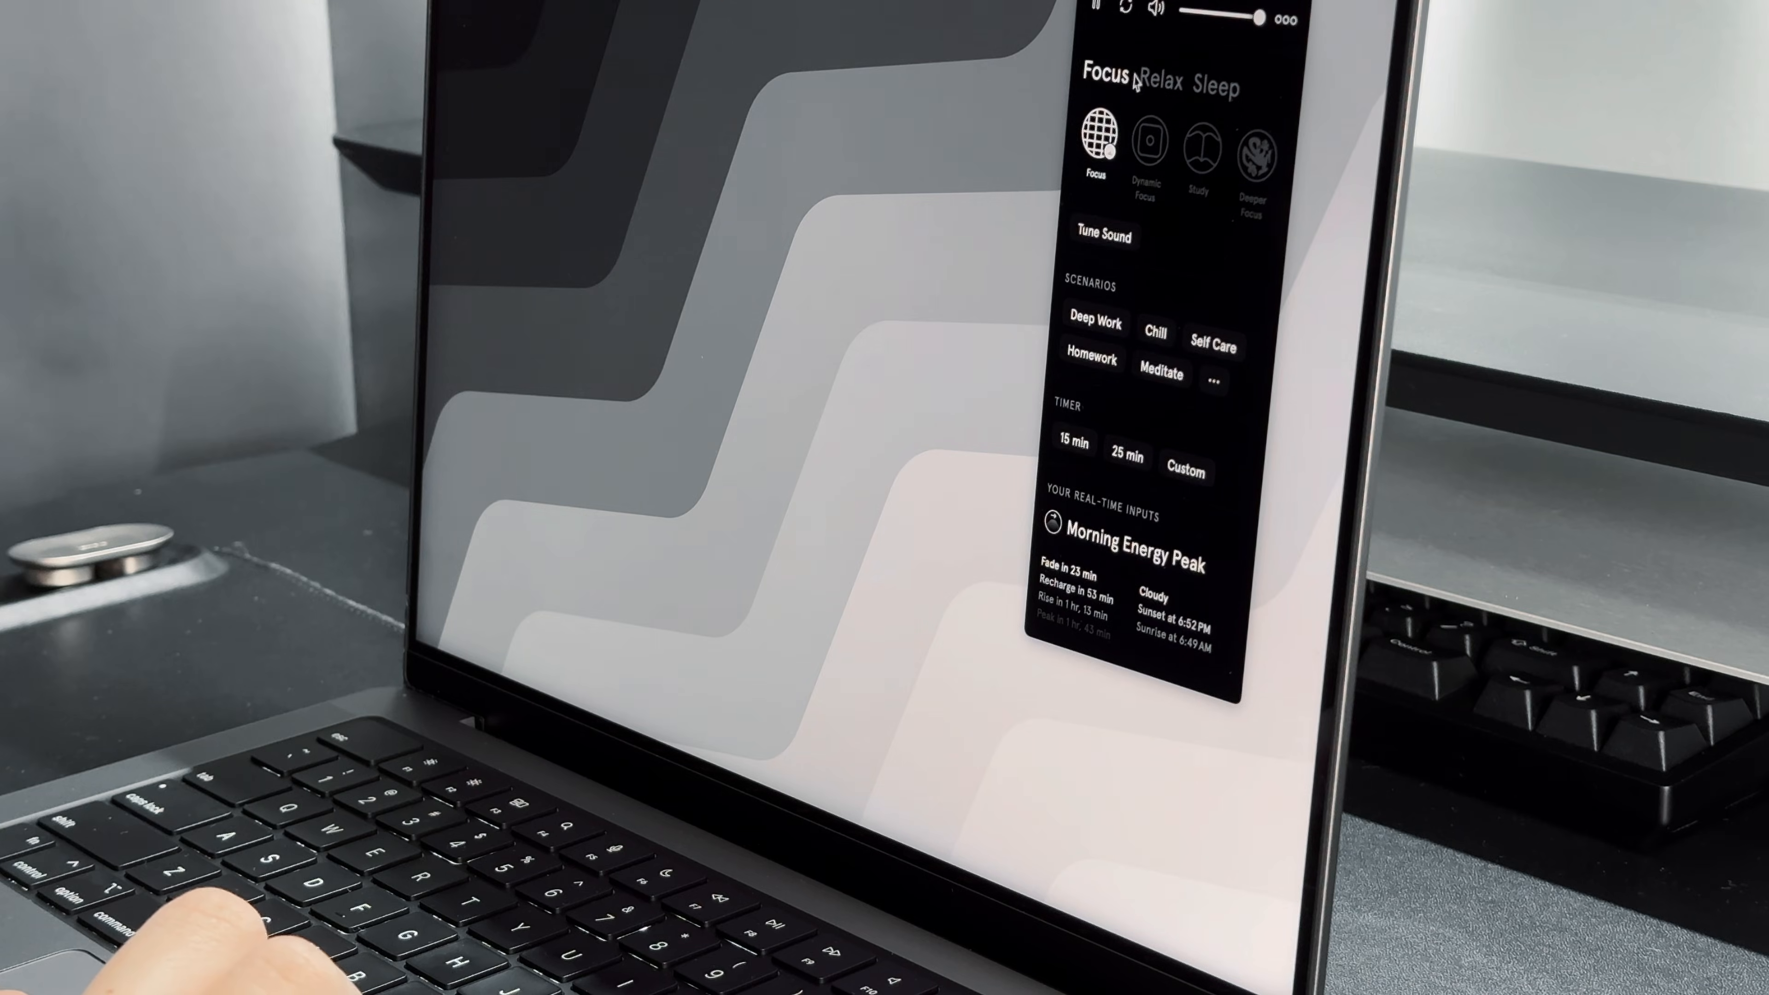
# - Switch Endel to Relax soundscapes and start a custom shut-off timer
pyautogui.click(1168, 73)
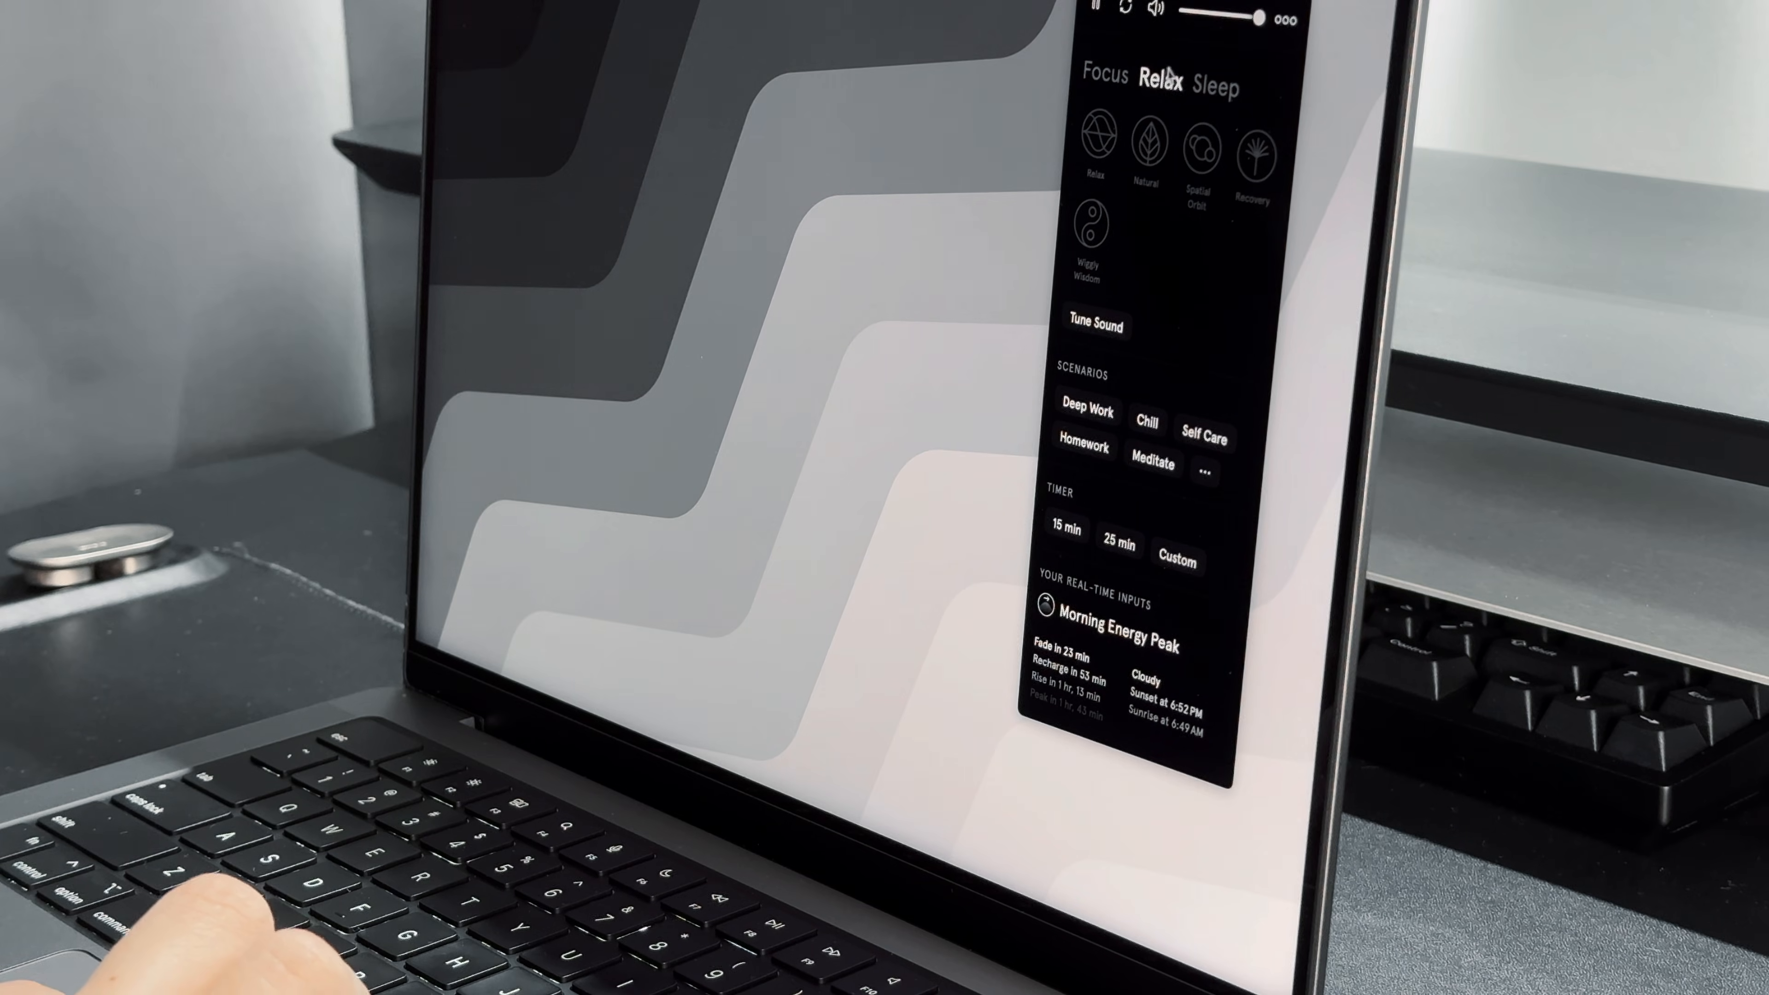
pyautogui.click(1178, 561)
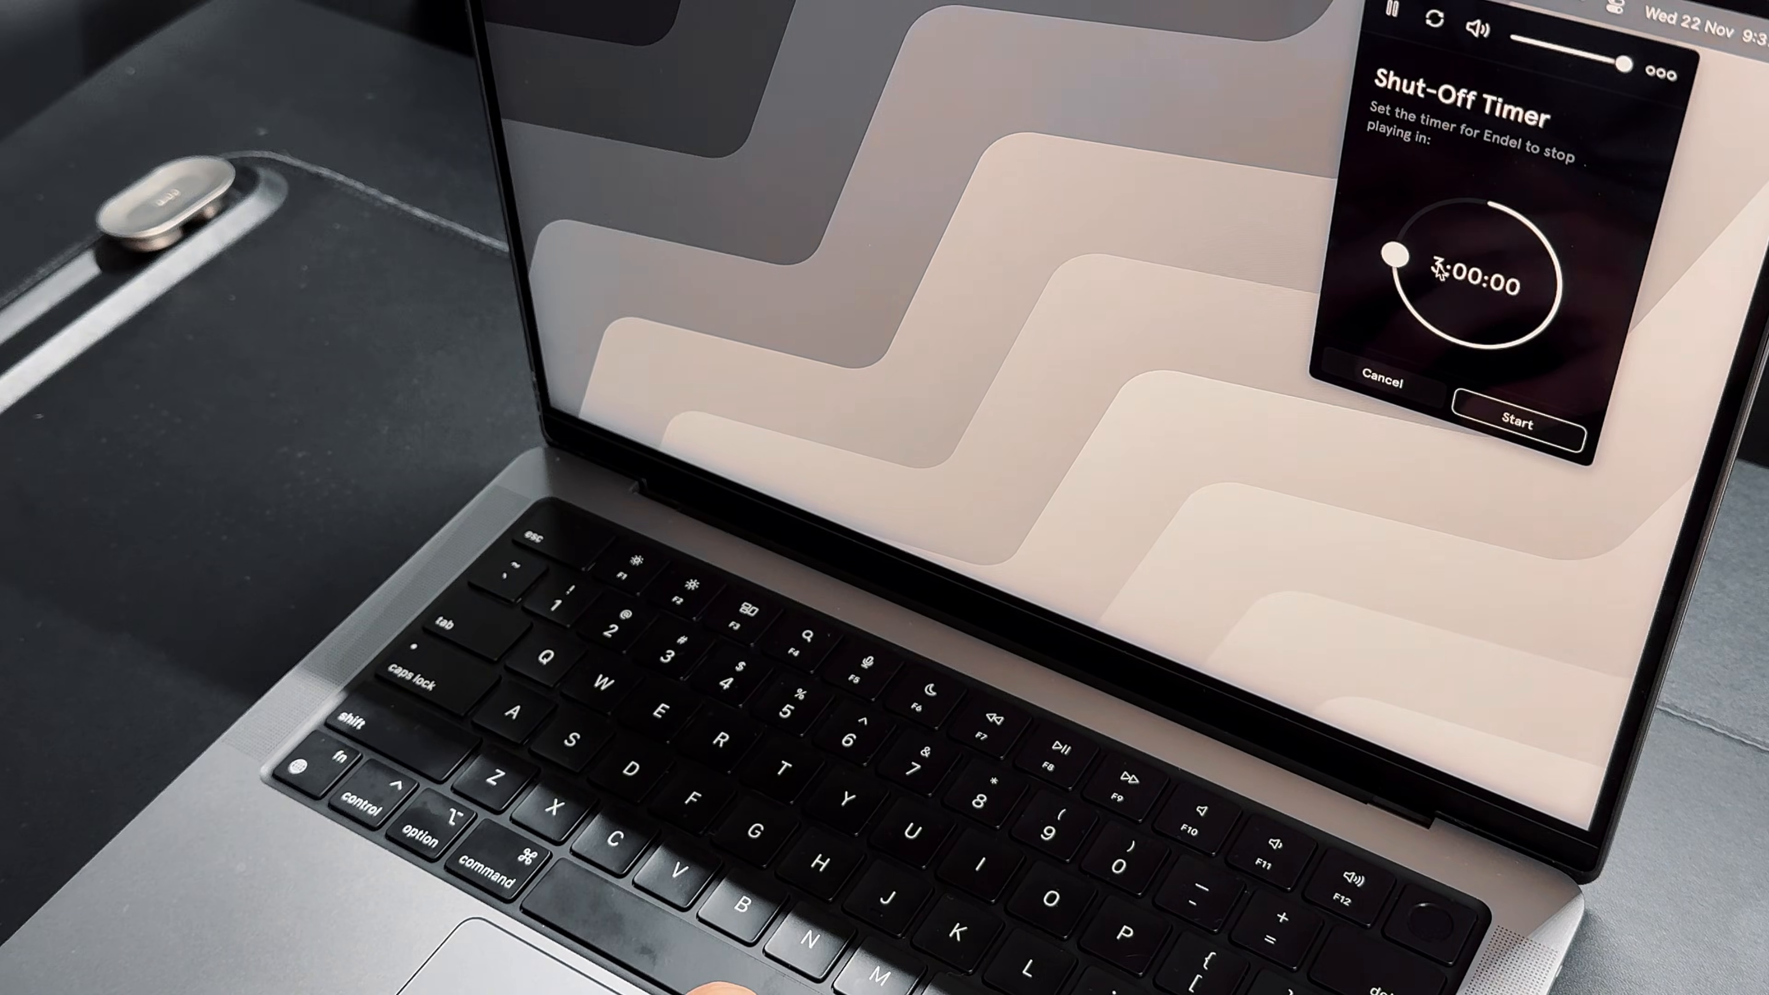
pyautogui.click(1517, 423)
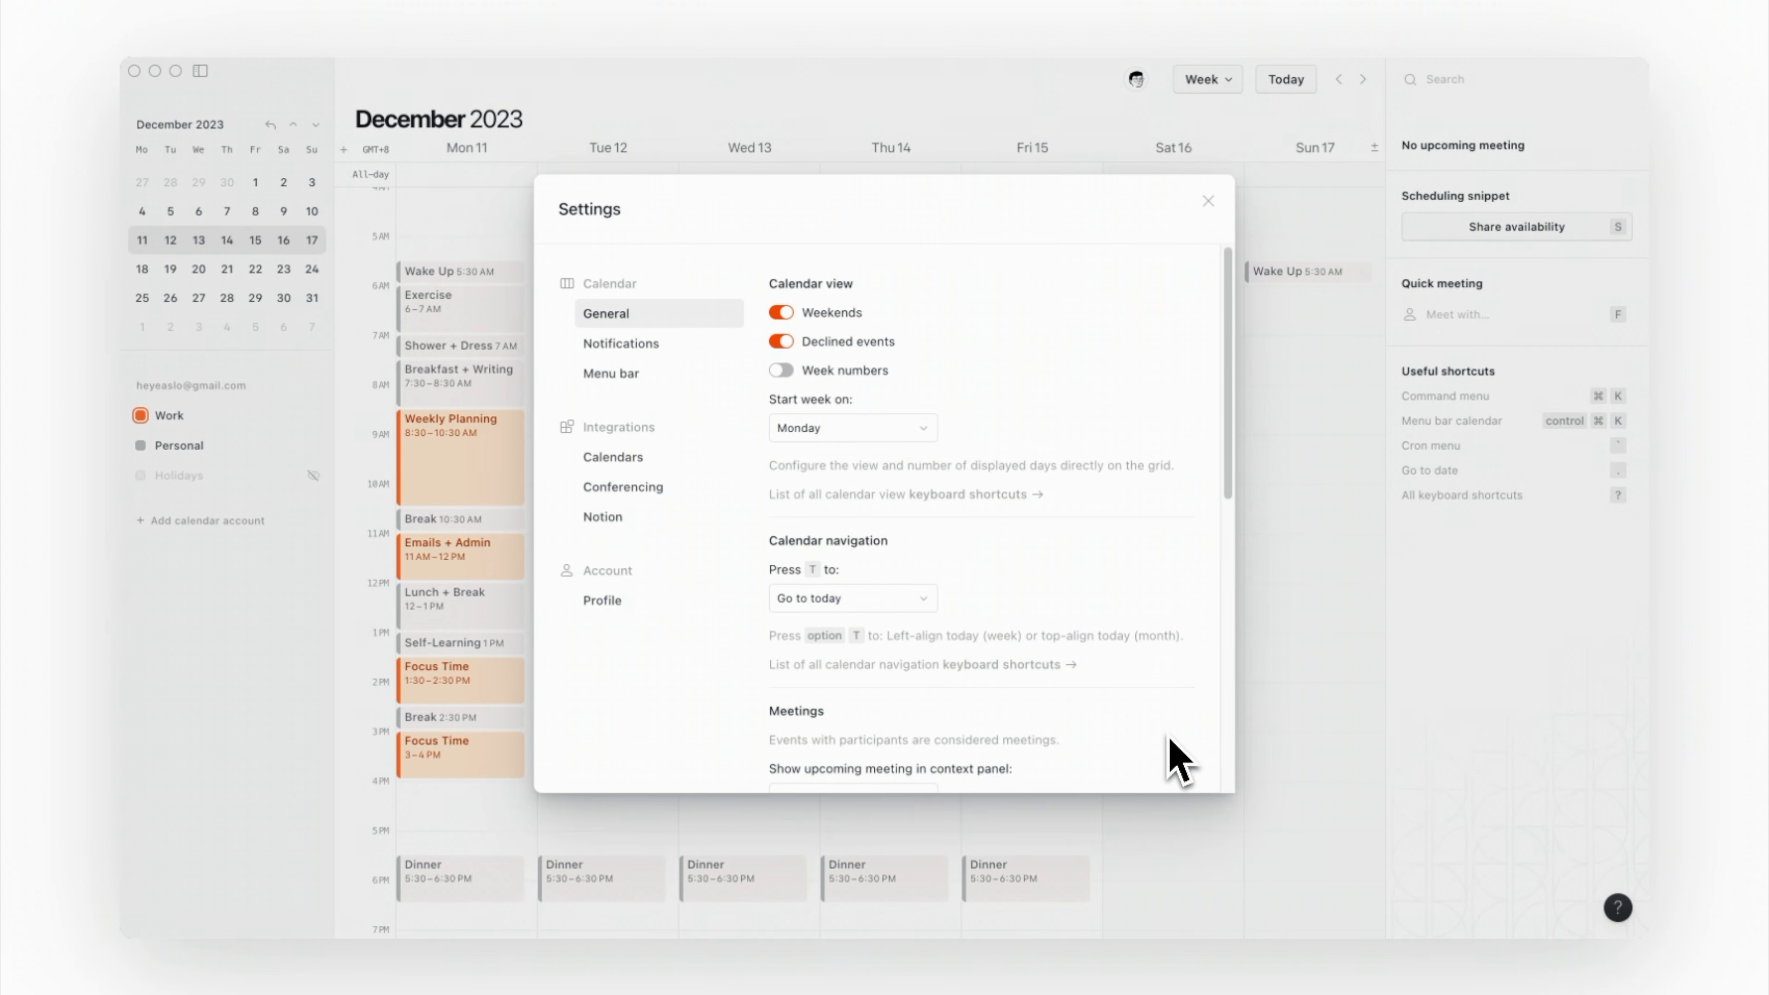
# - Enable showing the current event and its remaining time in Cron's menu bar
pyautogui.click(612, 458)
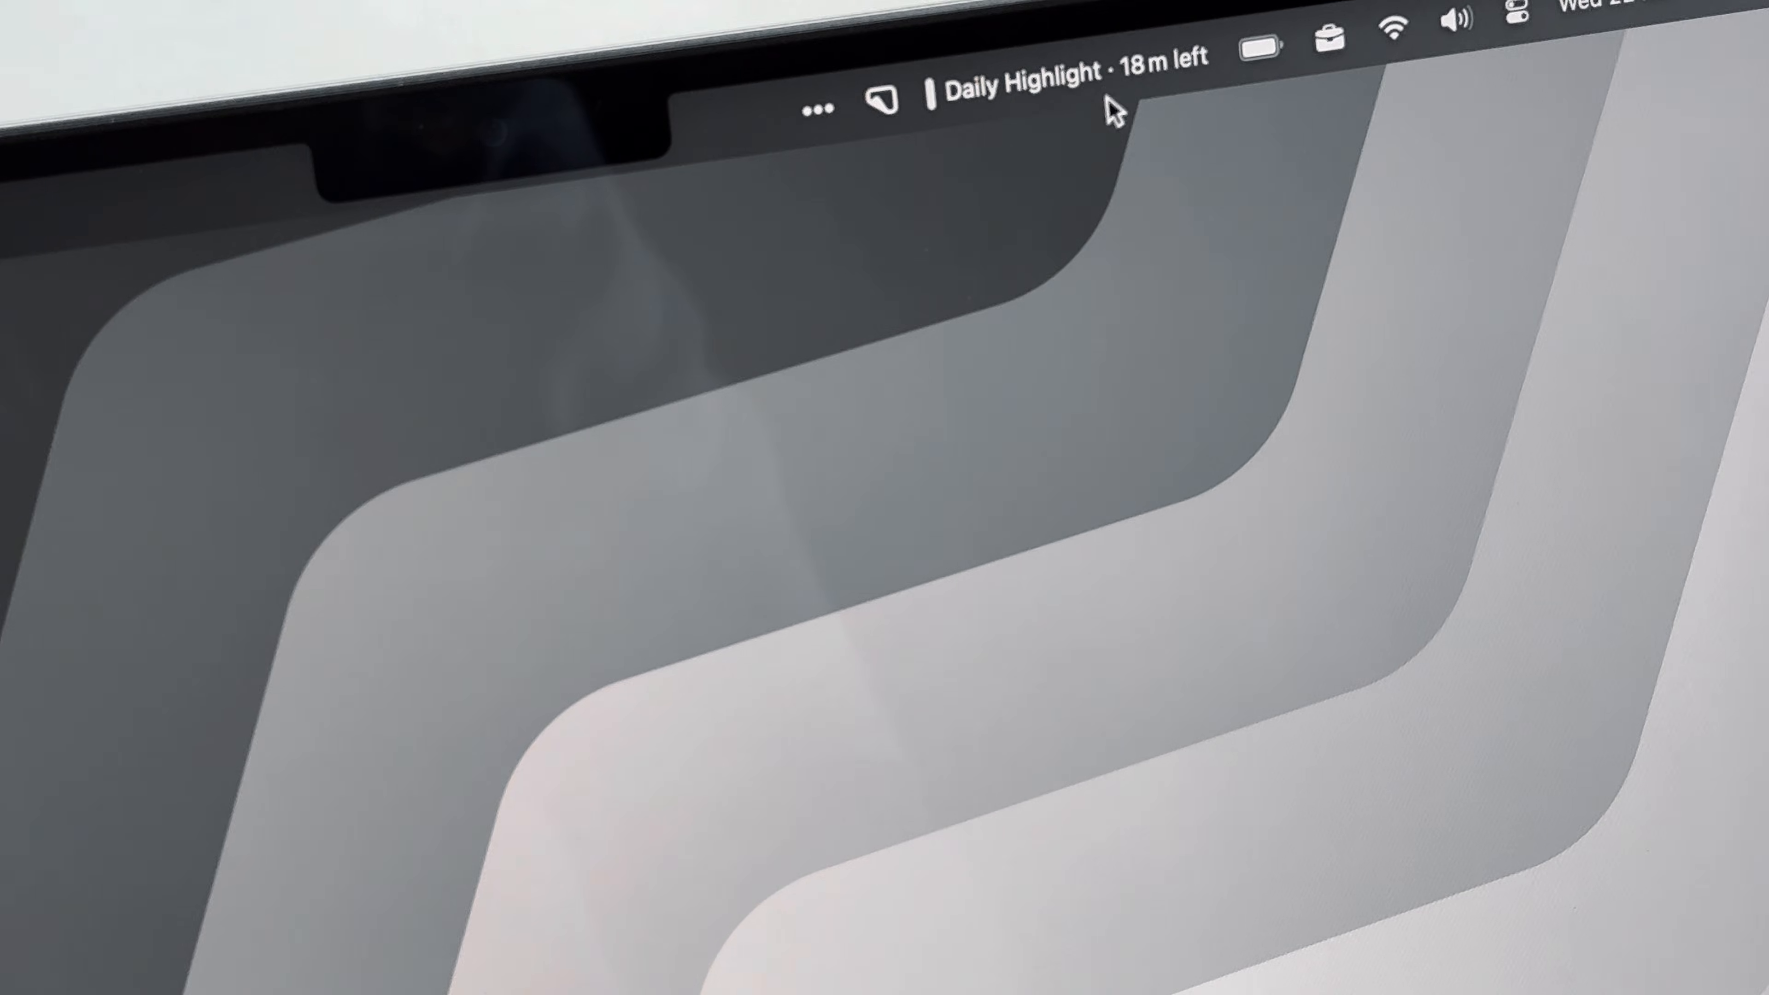
# - View today's events from Cron's menu bar and join the ongoing Zoom meeting
pyautogui.click(1060, 76)
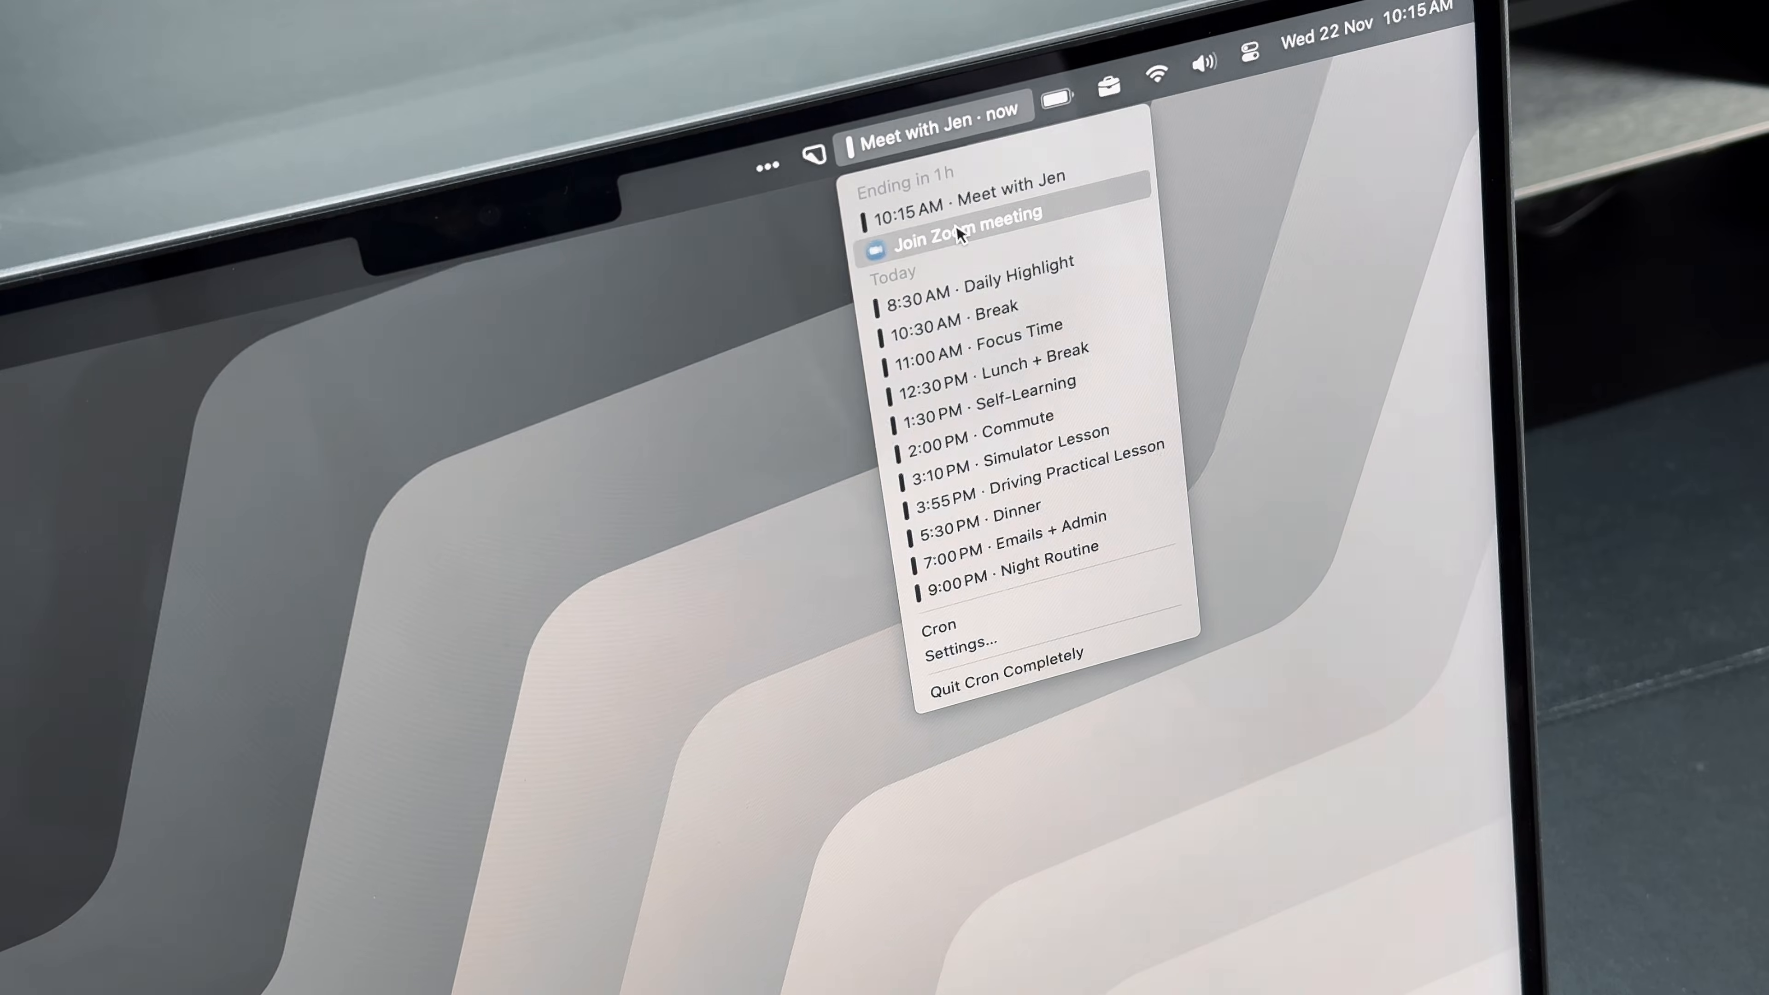
pyautogui.click(938, 627)
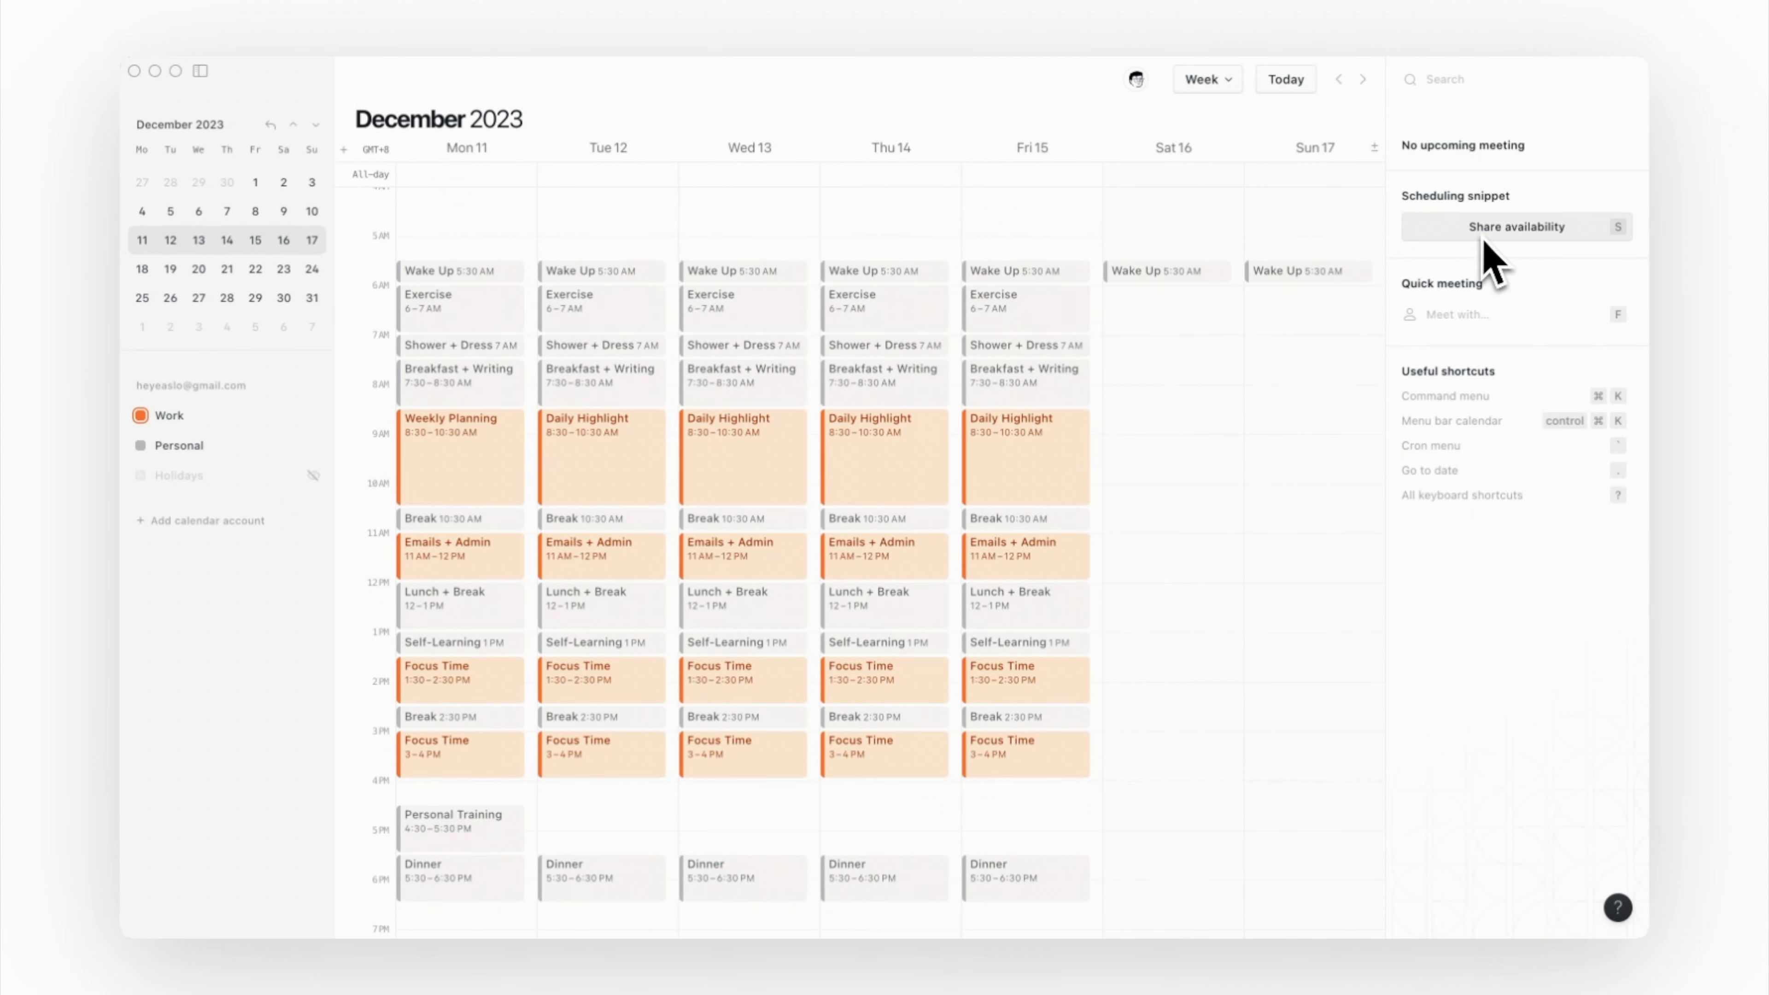
# - Share 4:30–5:30 PM availability, copy the scheduling link and pick a December 13 slot on the booking page
pyautogui.click(1515, 227)
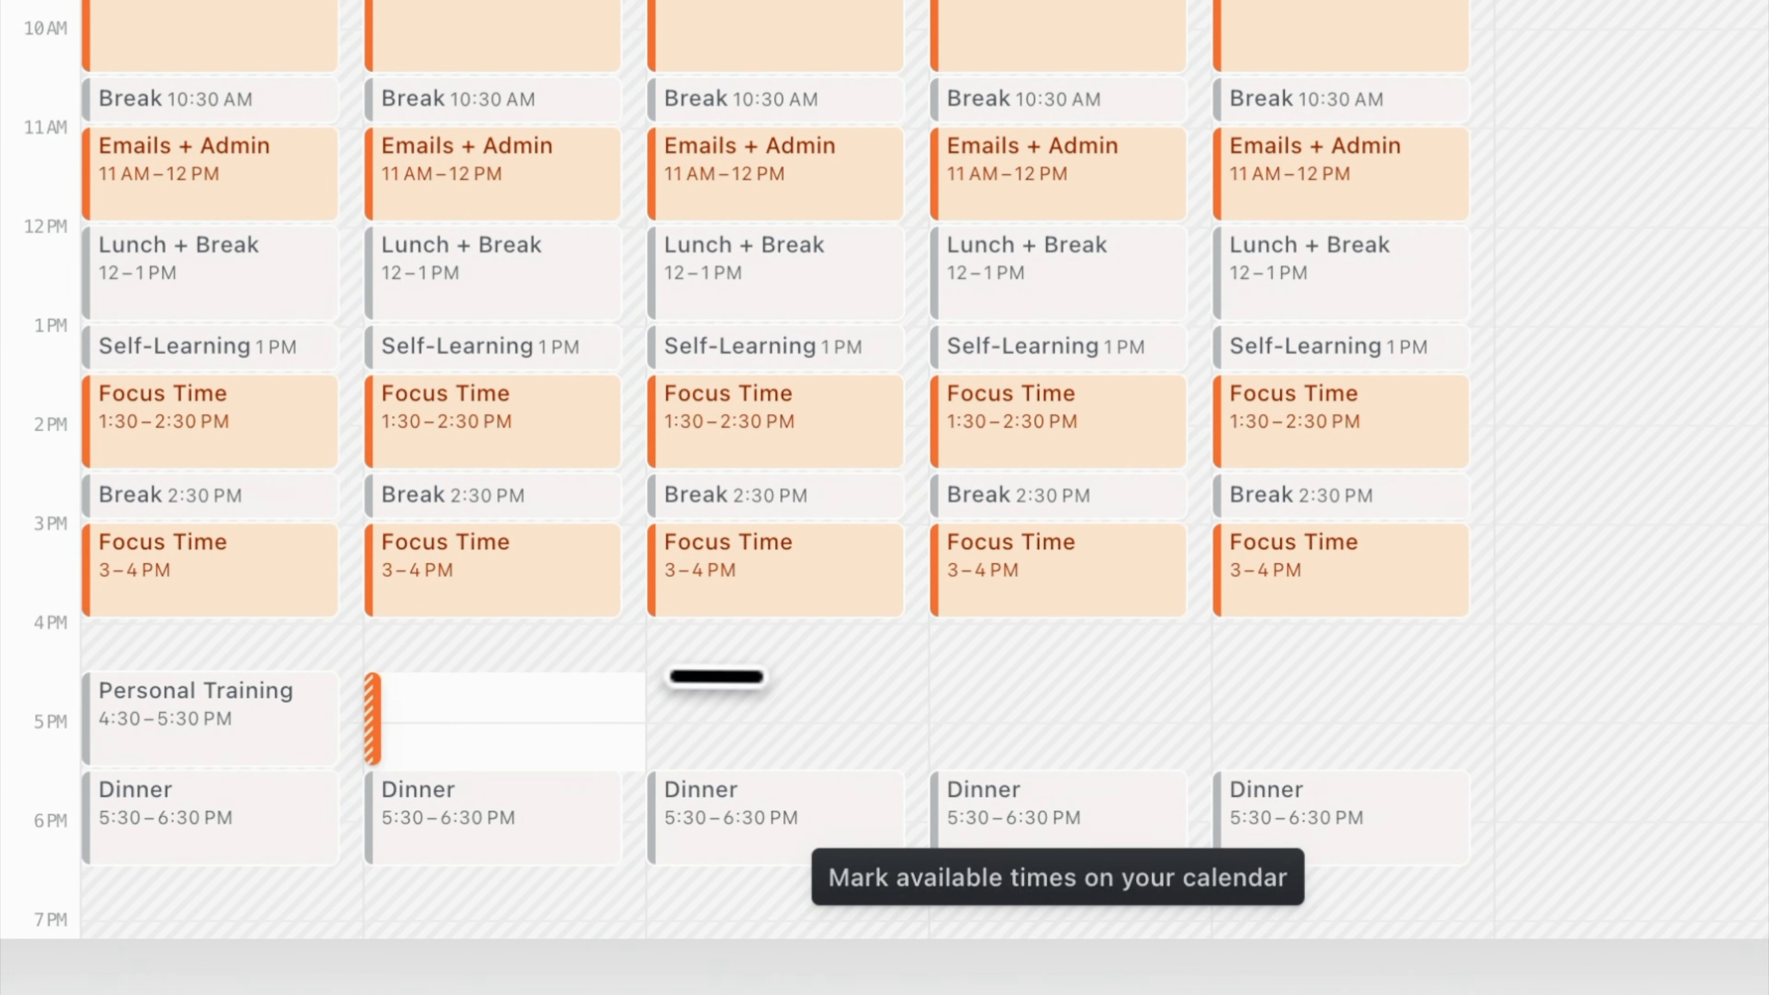
pyautogui.click(1604, 238)
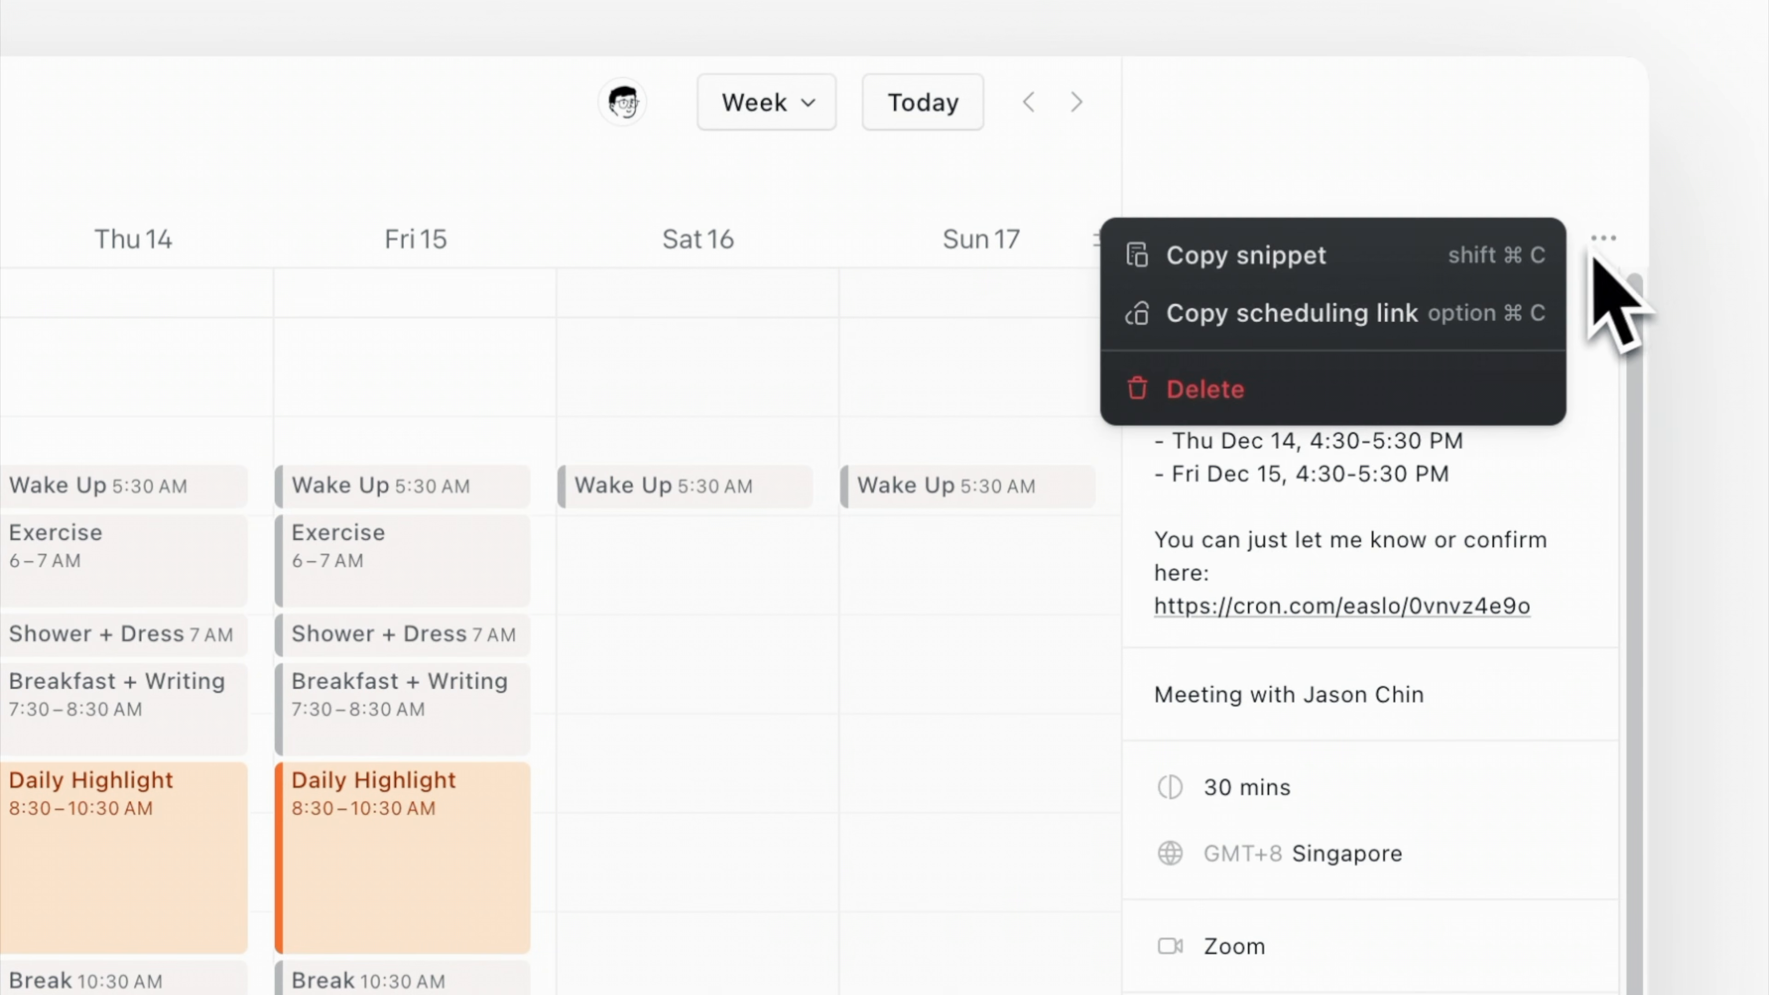
pyautogui.click(1293, 313)
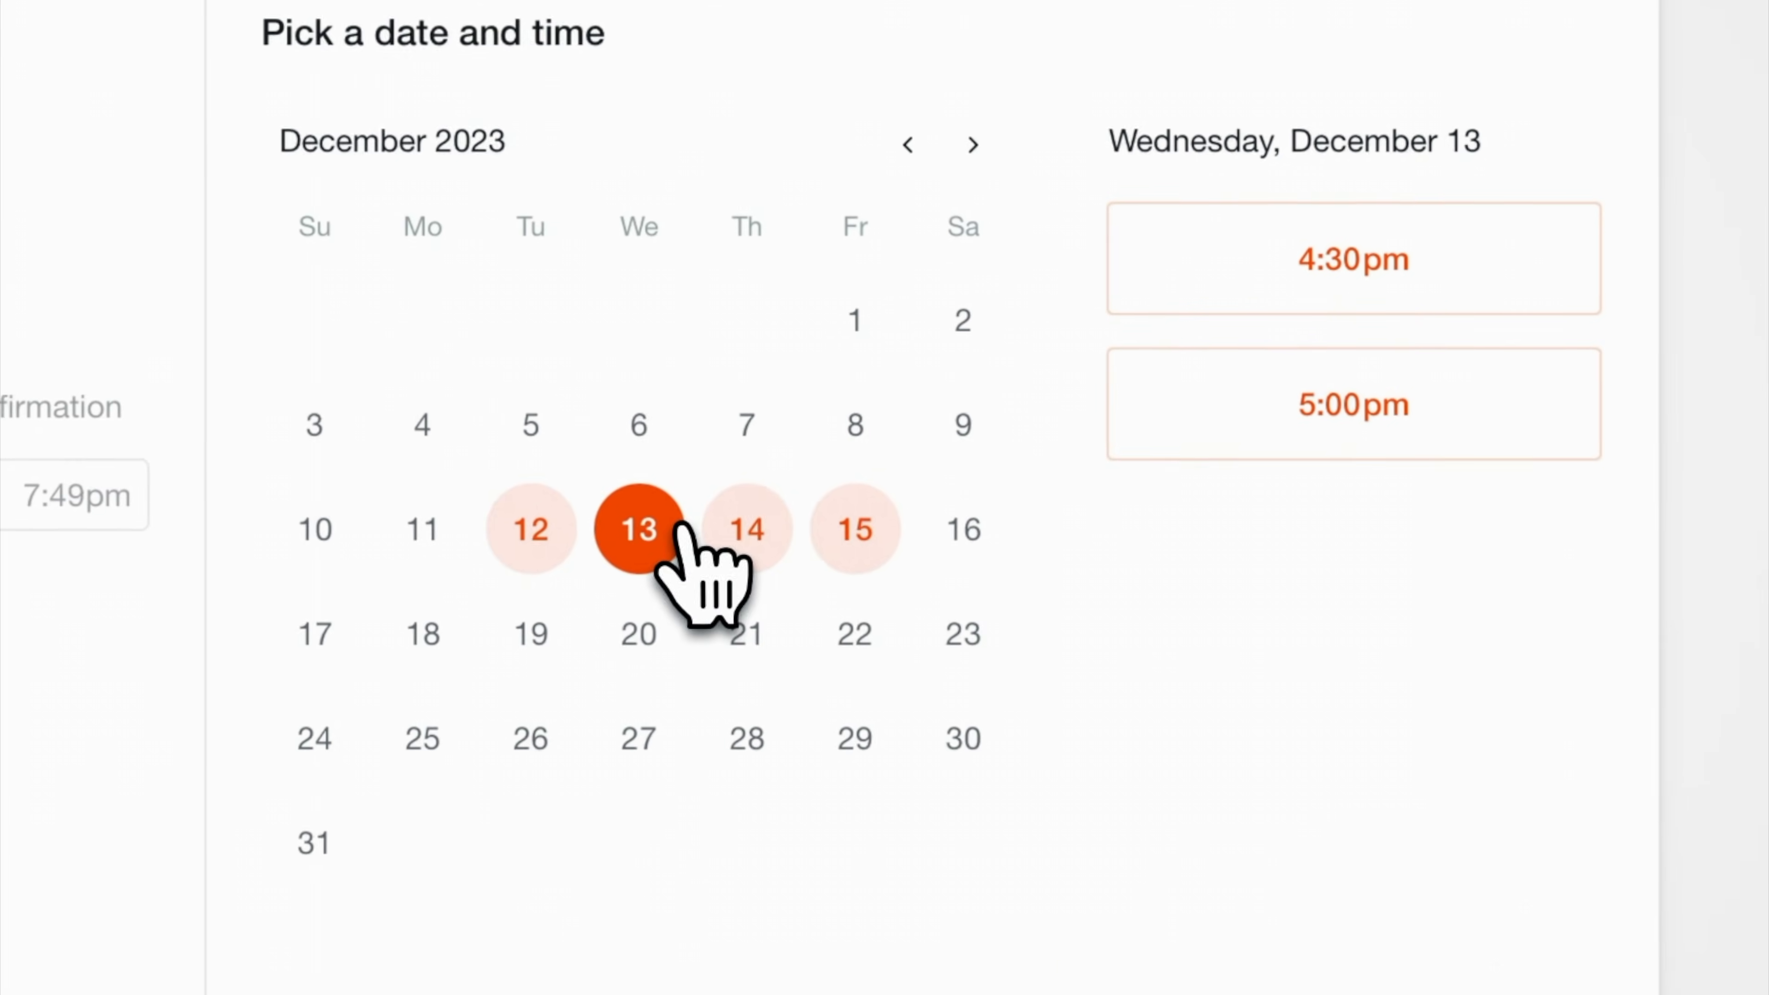
pyautogui.click(854, 529)
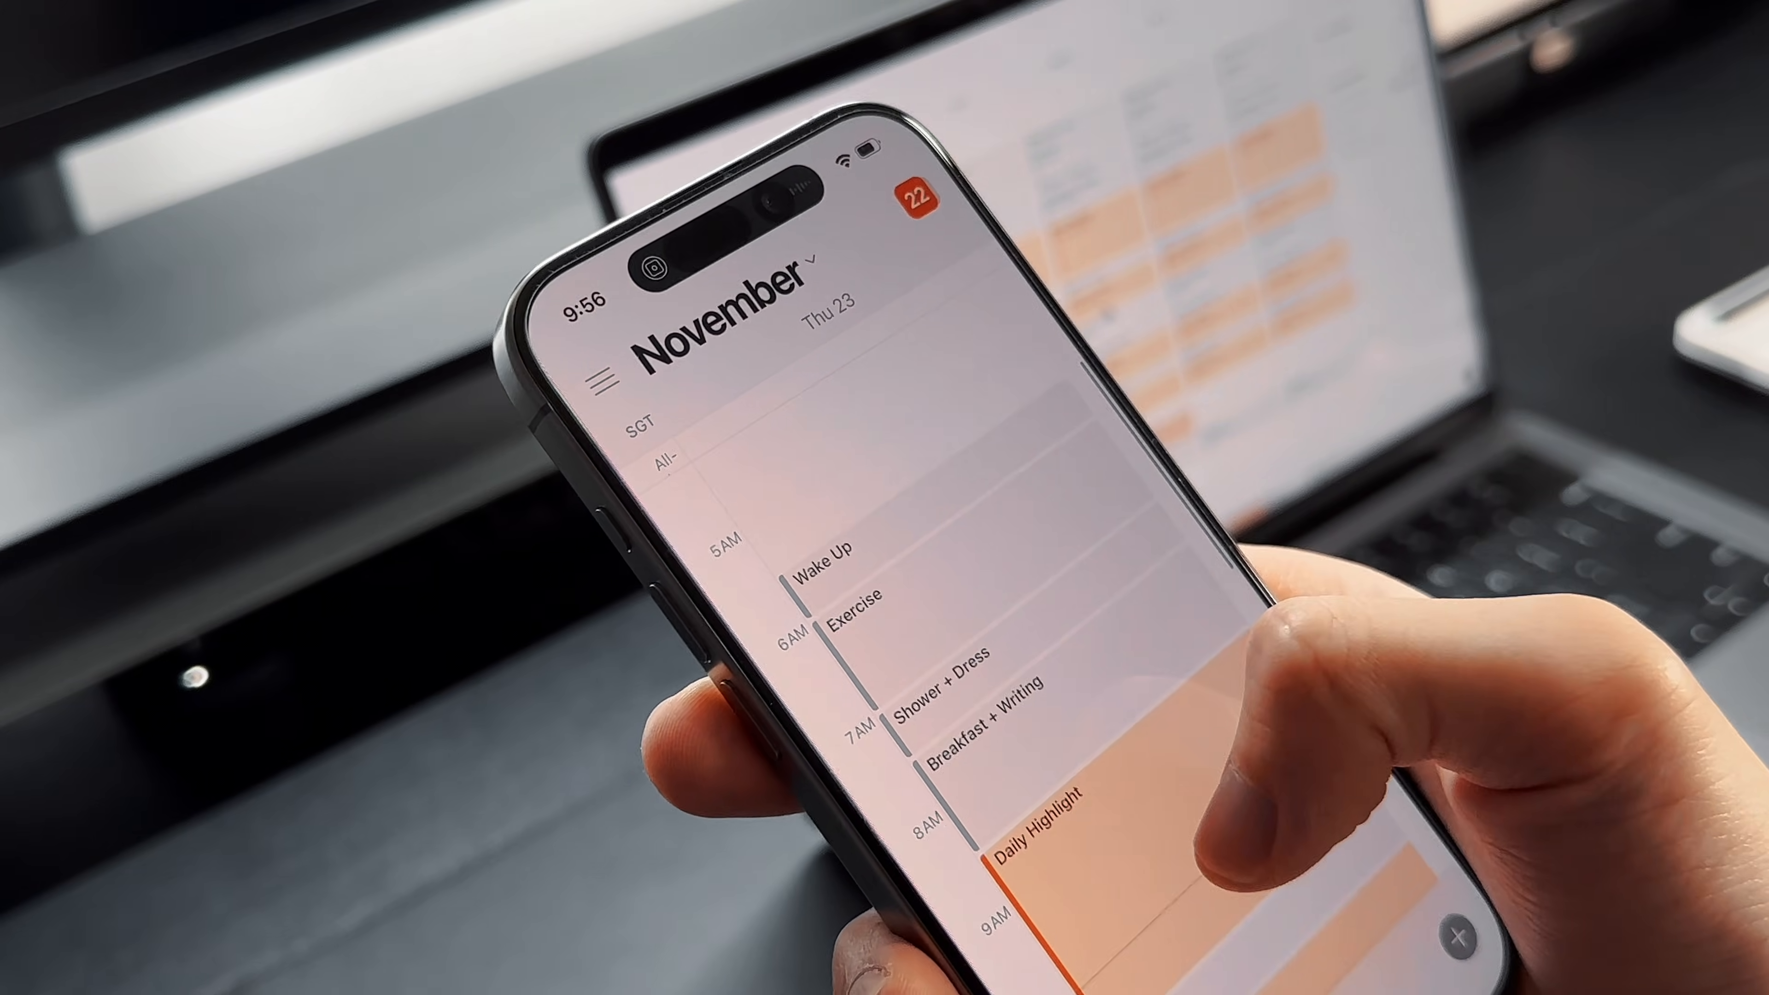
pyautogui.scroll(-3)
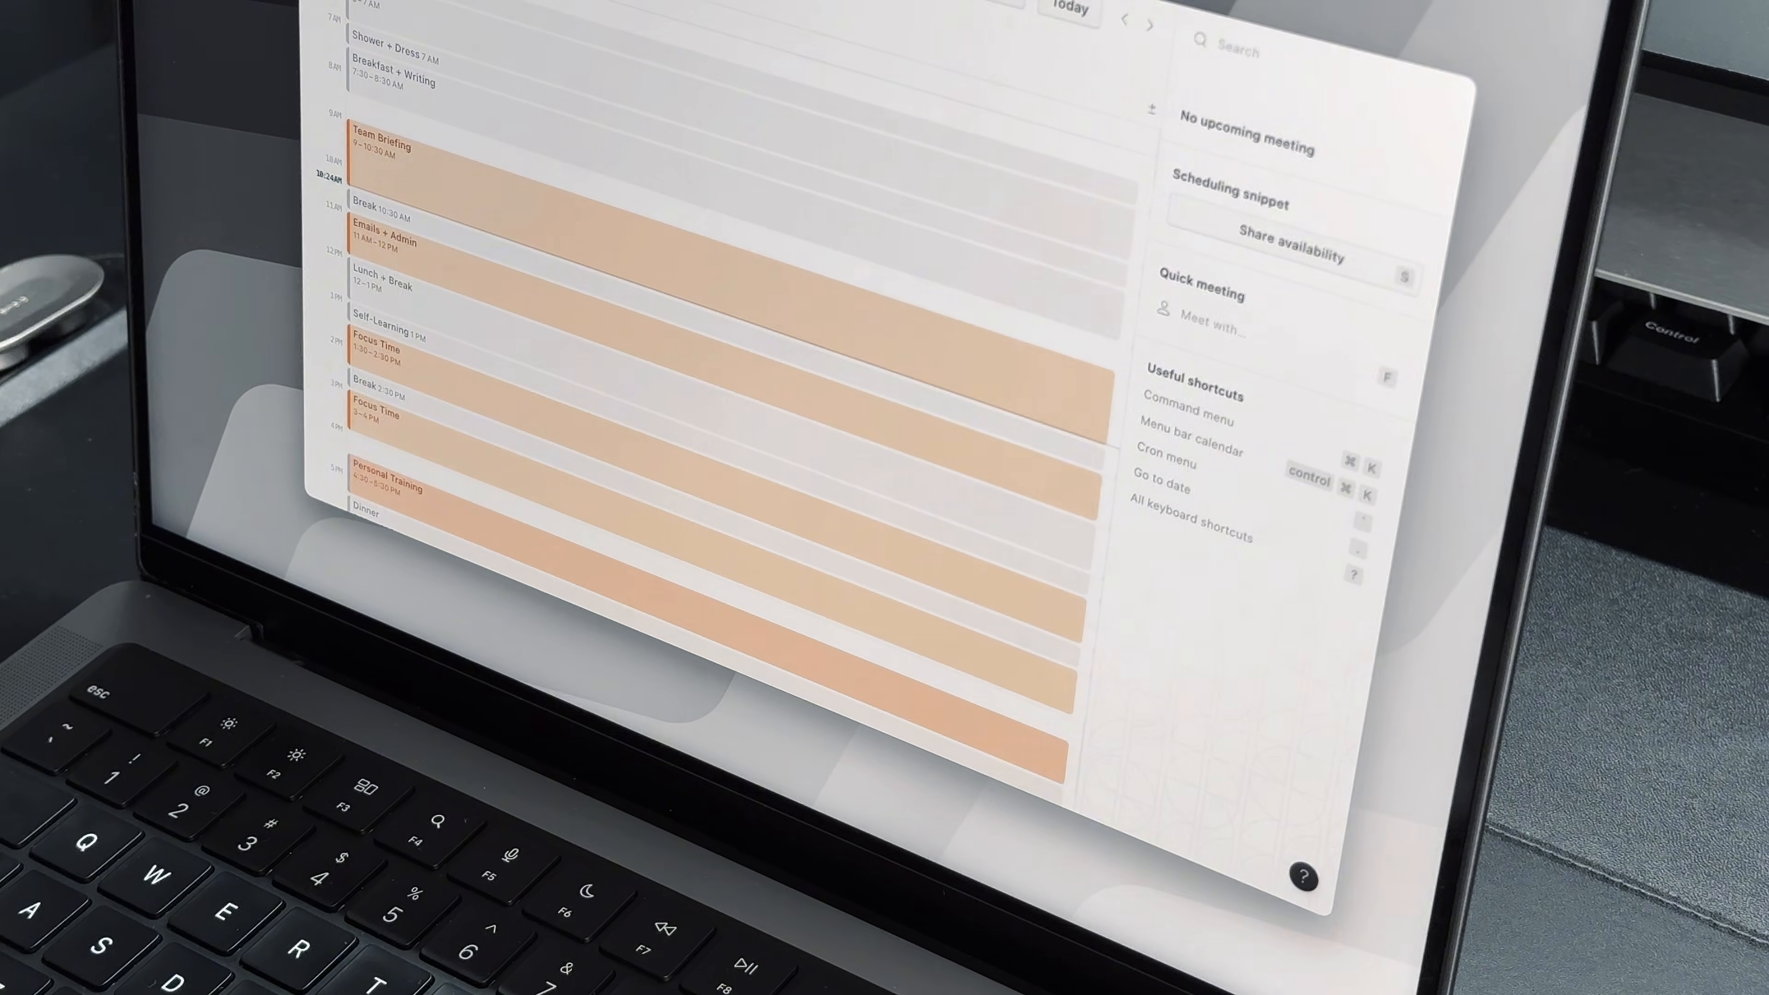
# - Snap the calendar window right, left and centre with Raycast, then search for a capture command
pyautogui.write('right')
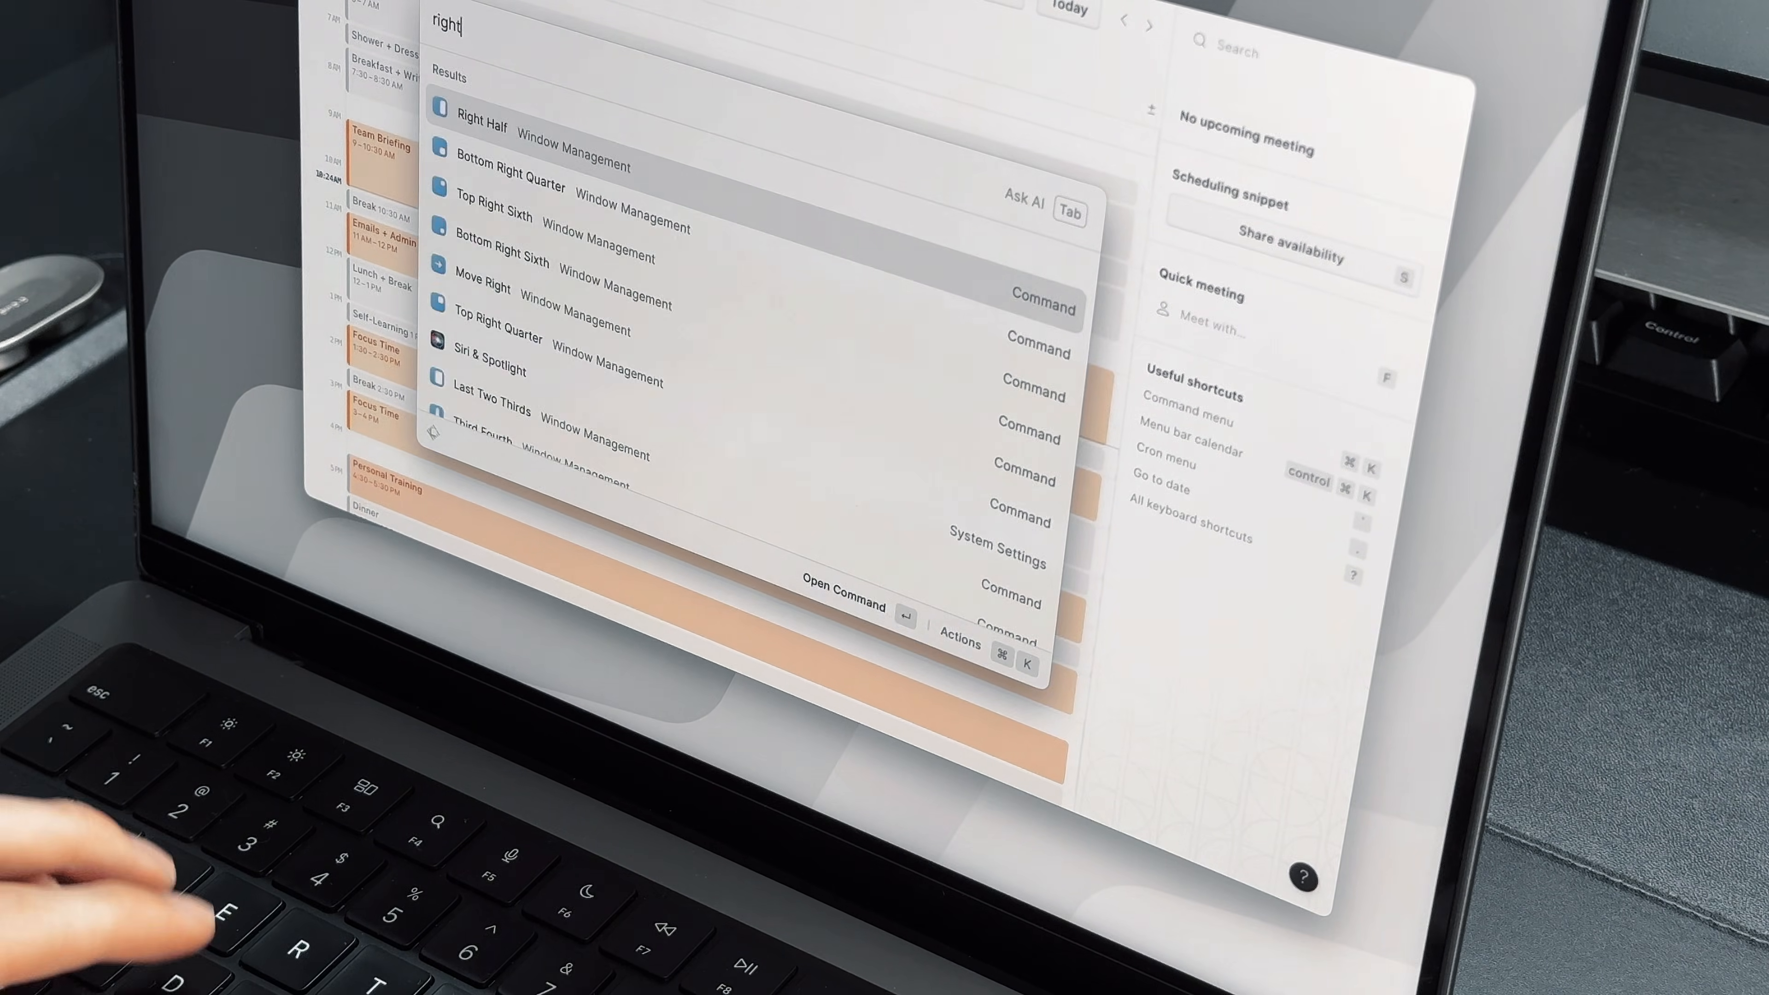
pyautogui.write('left')
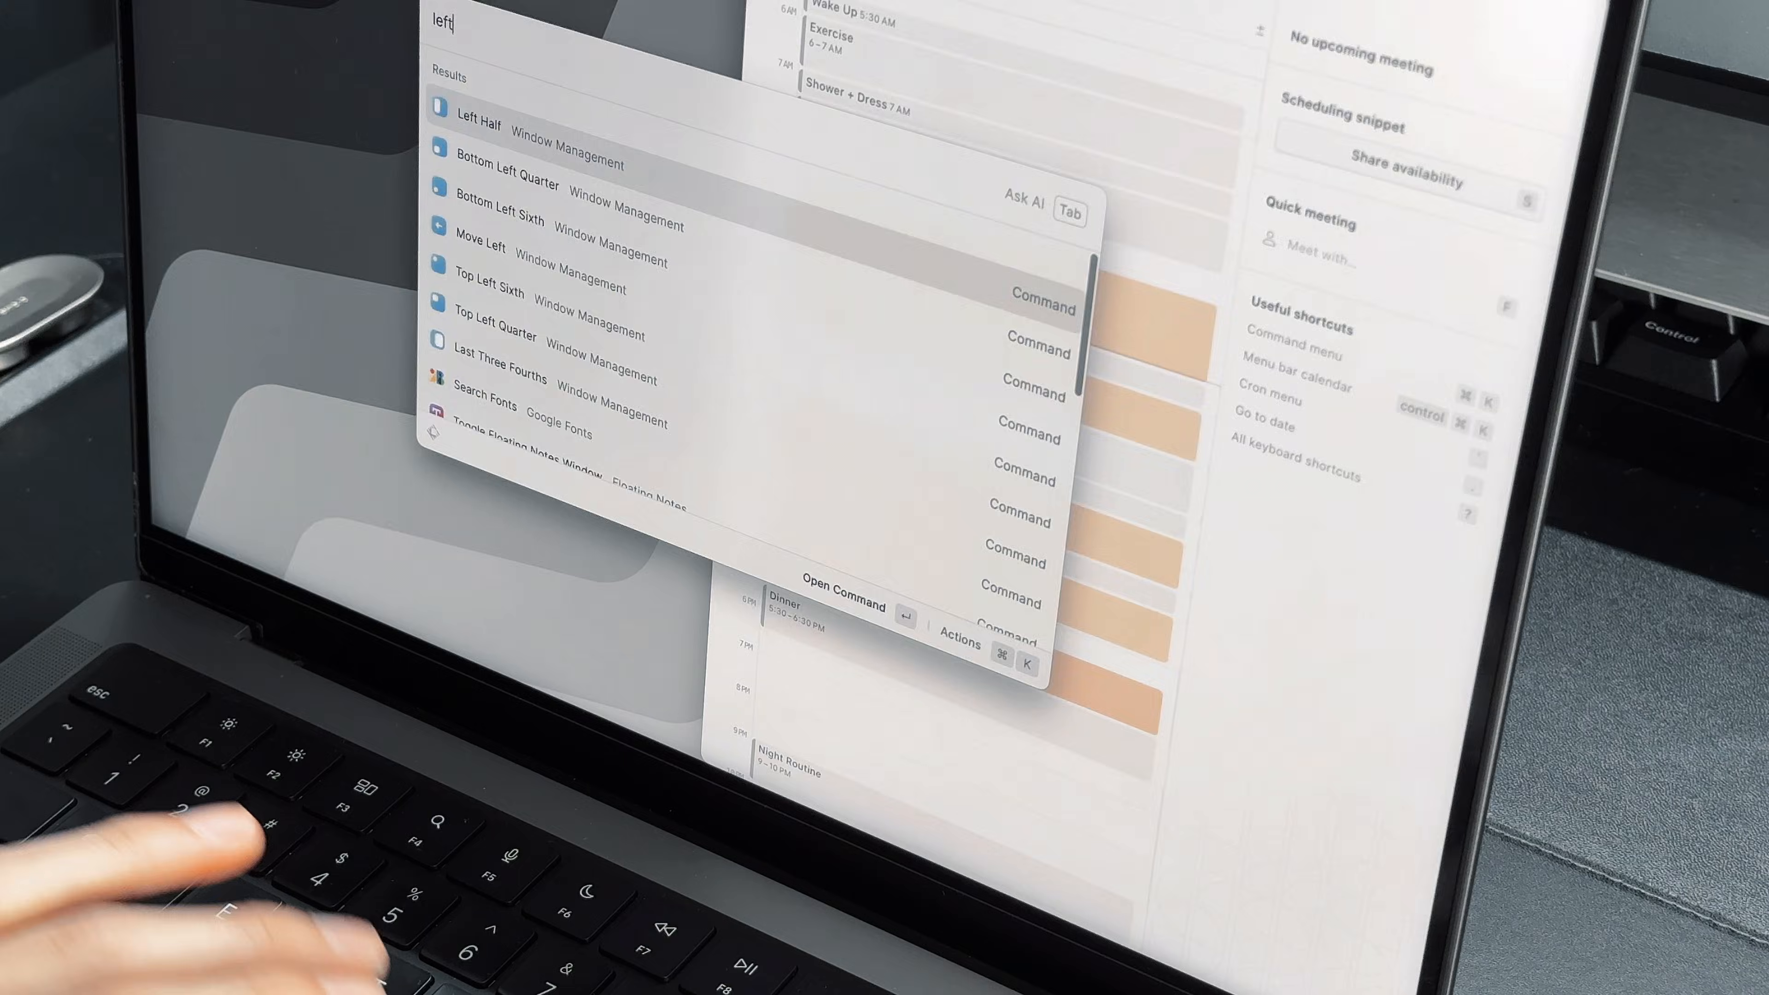
pyautogui.write('center')
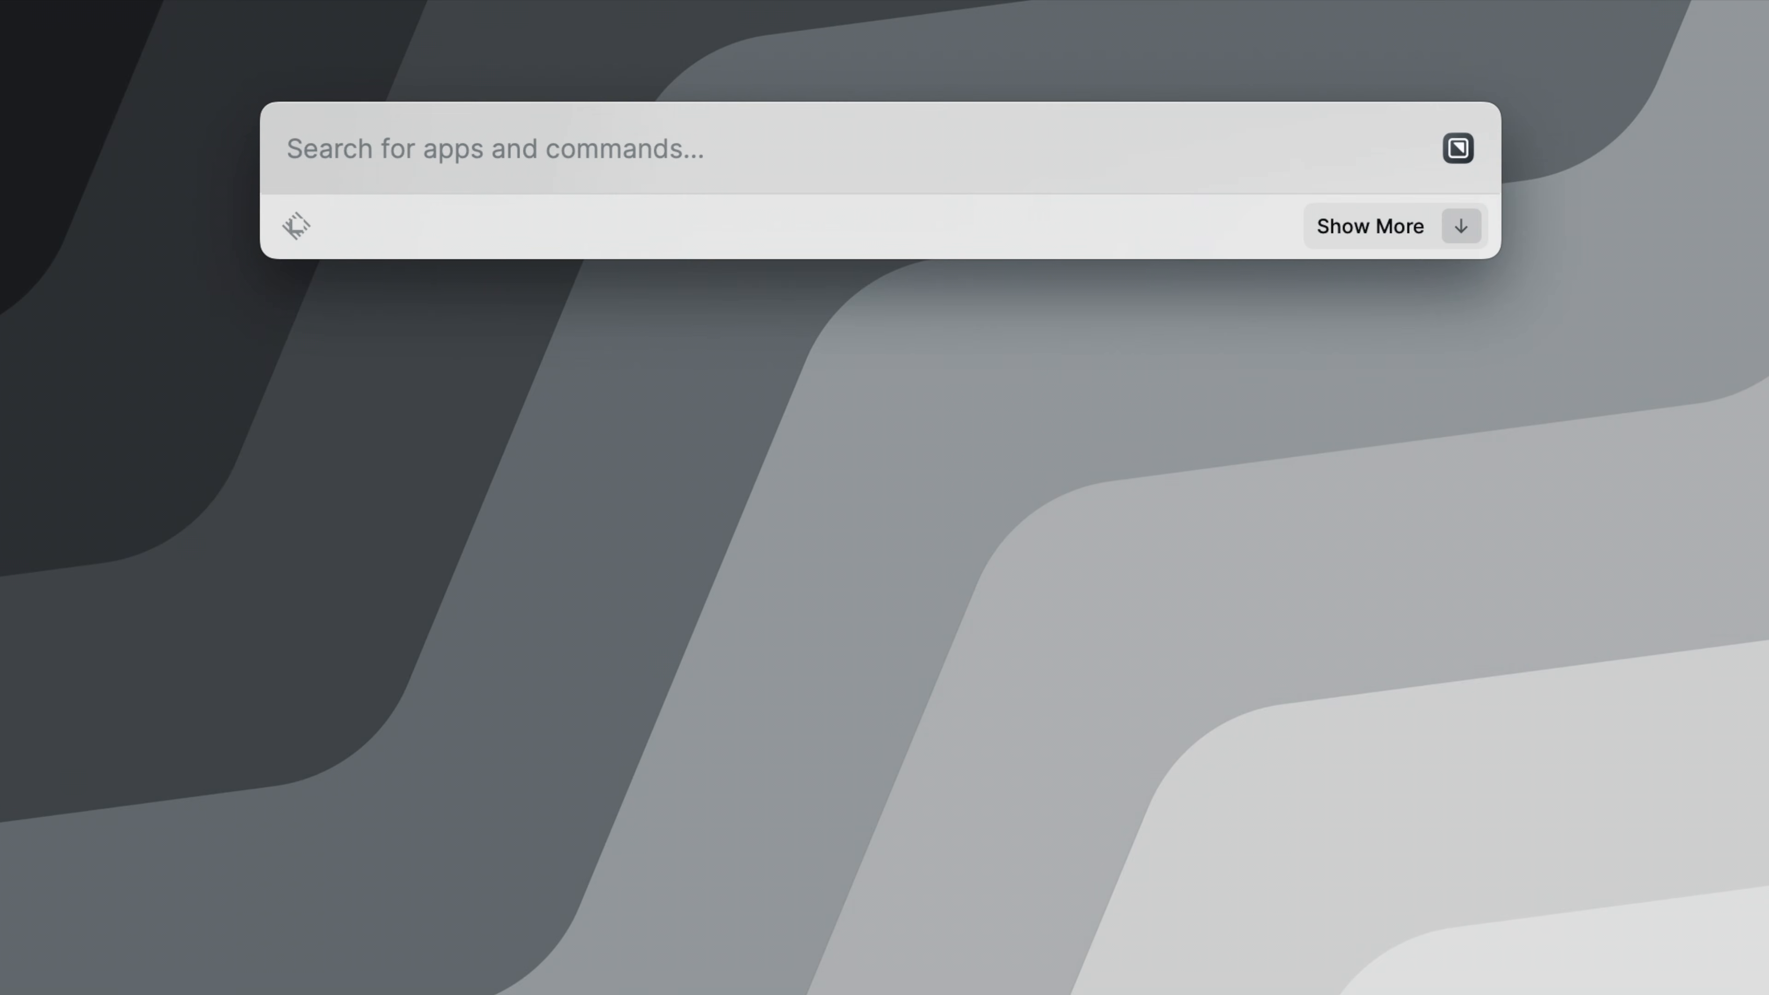
pyautogui.write('capture')
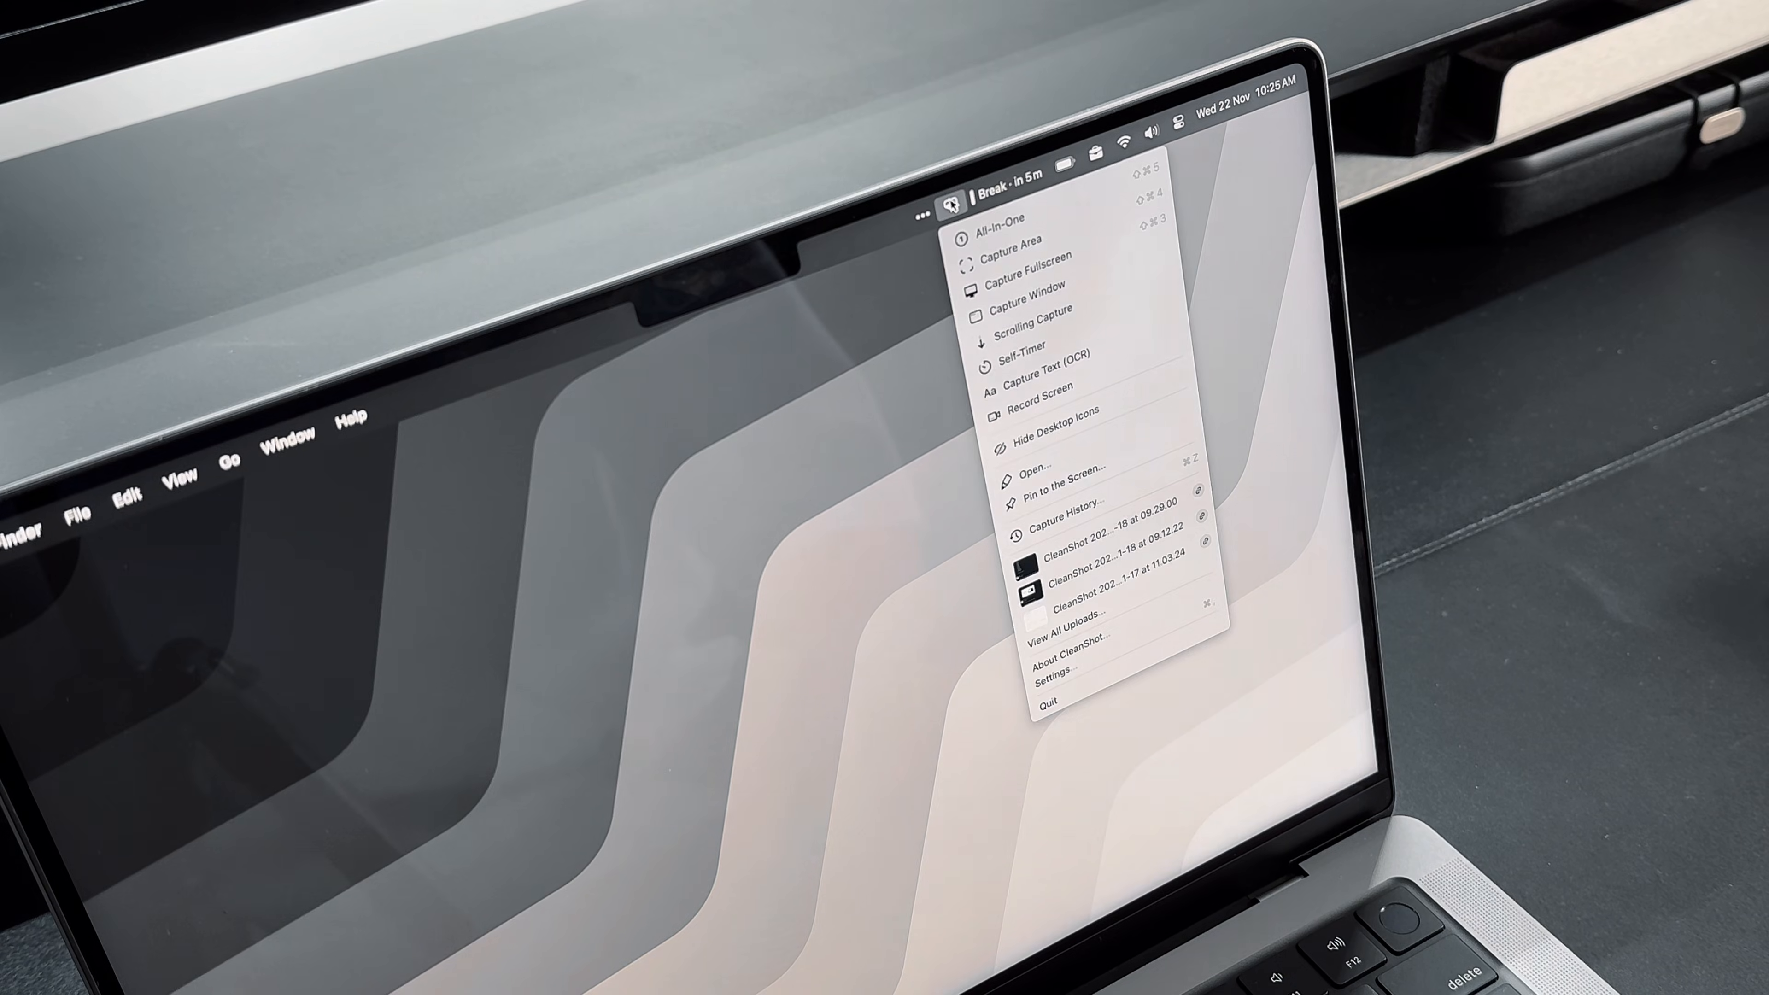
pyautogui.moveTo(991, 238)
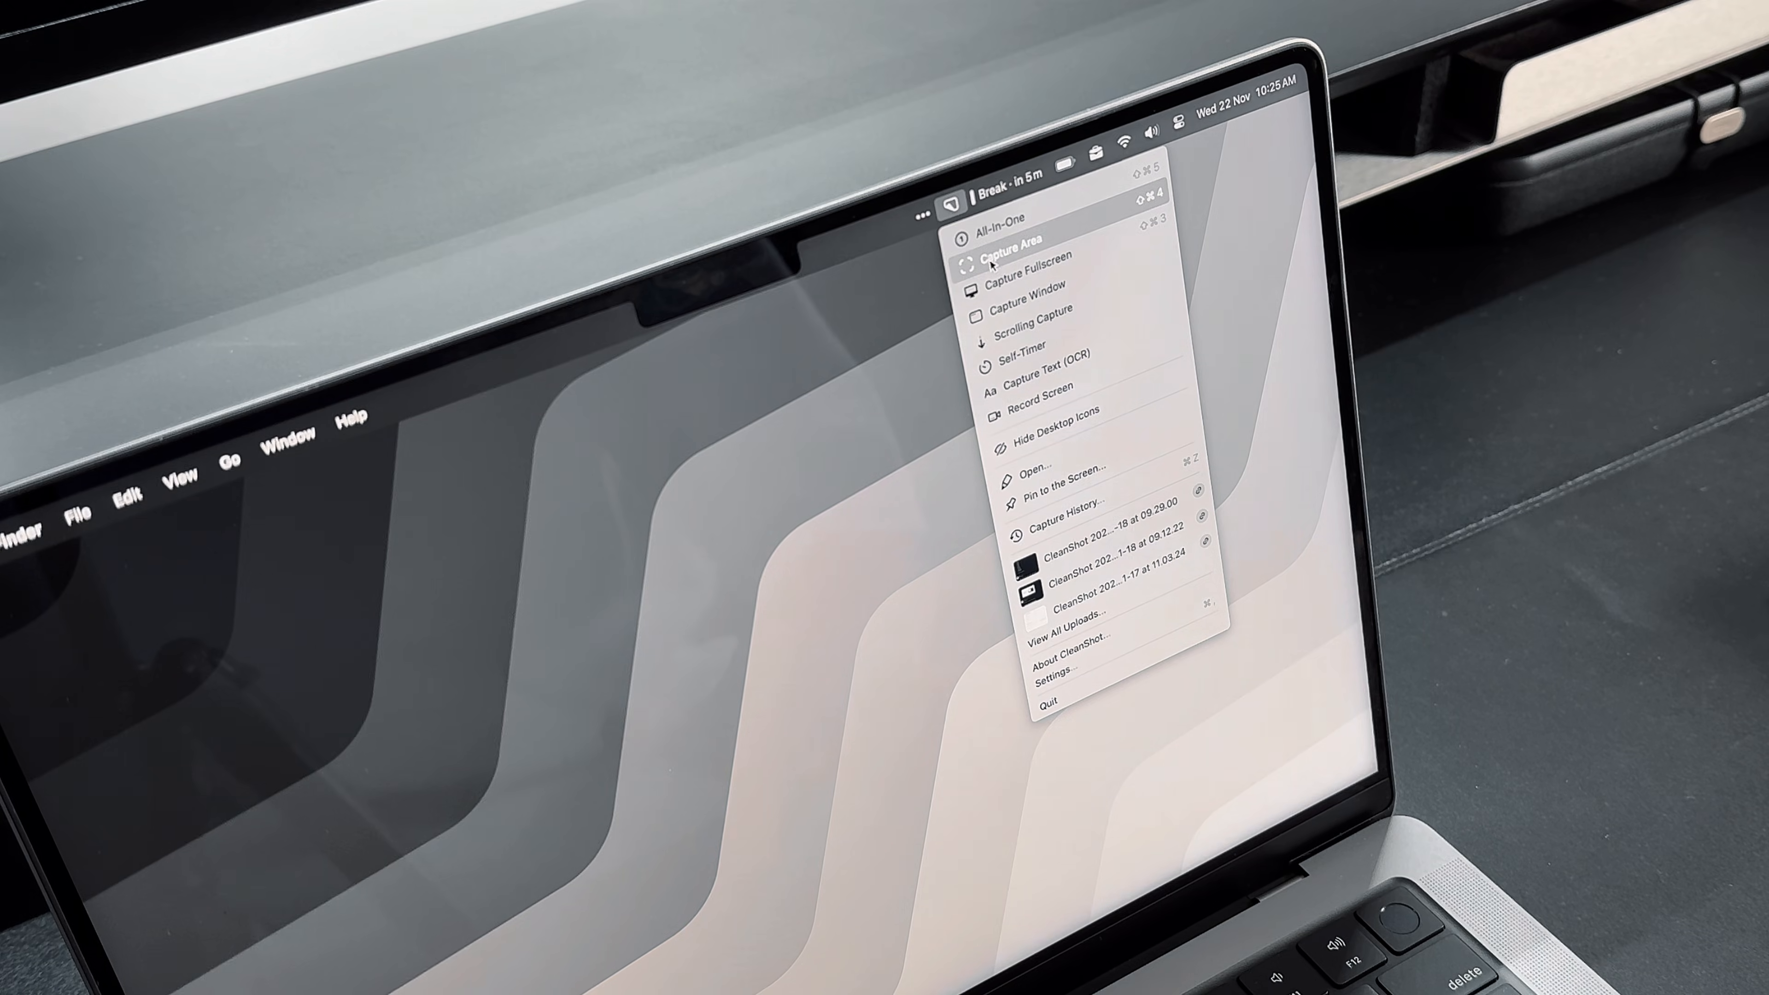
# - Start a Capture Area screenshot from the CleanShot X menu bar menu
pyautogui.click(1005, 241)
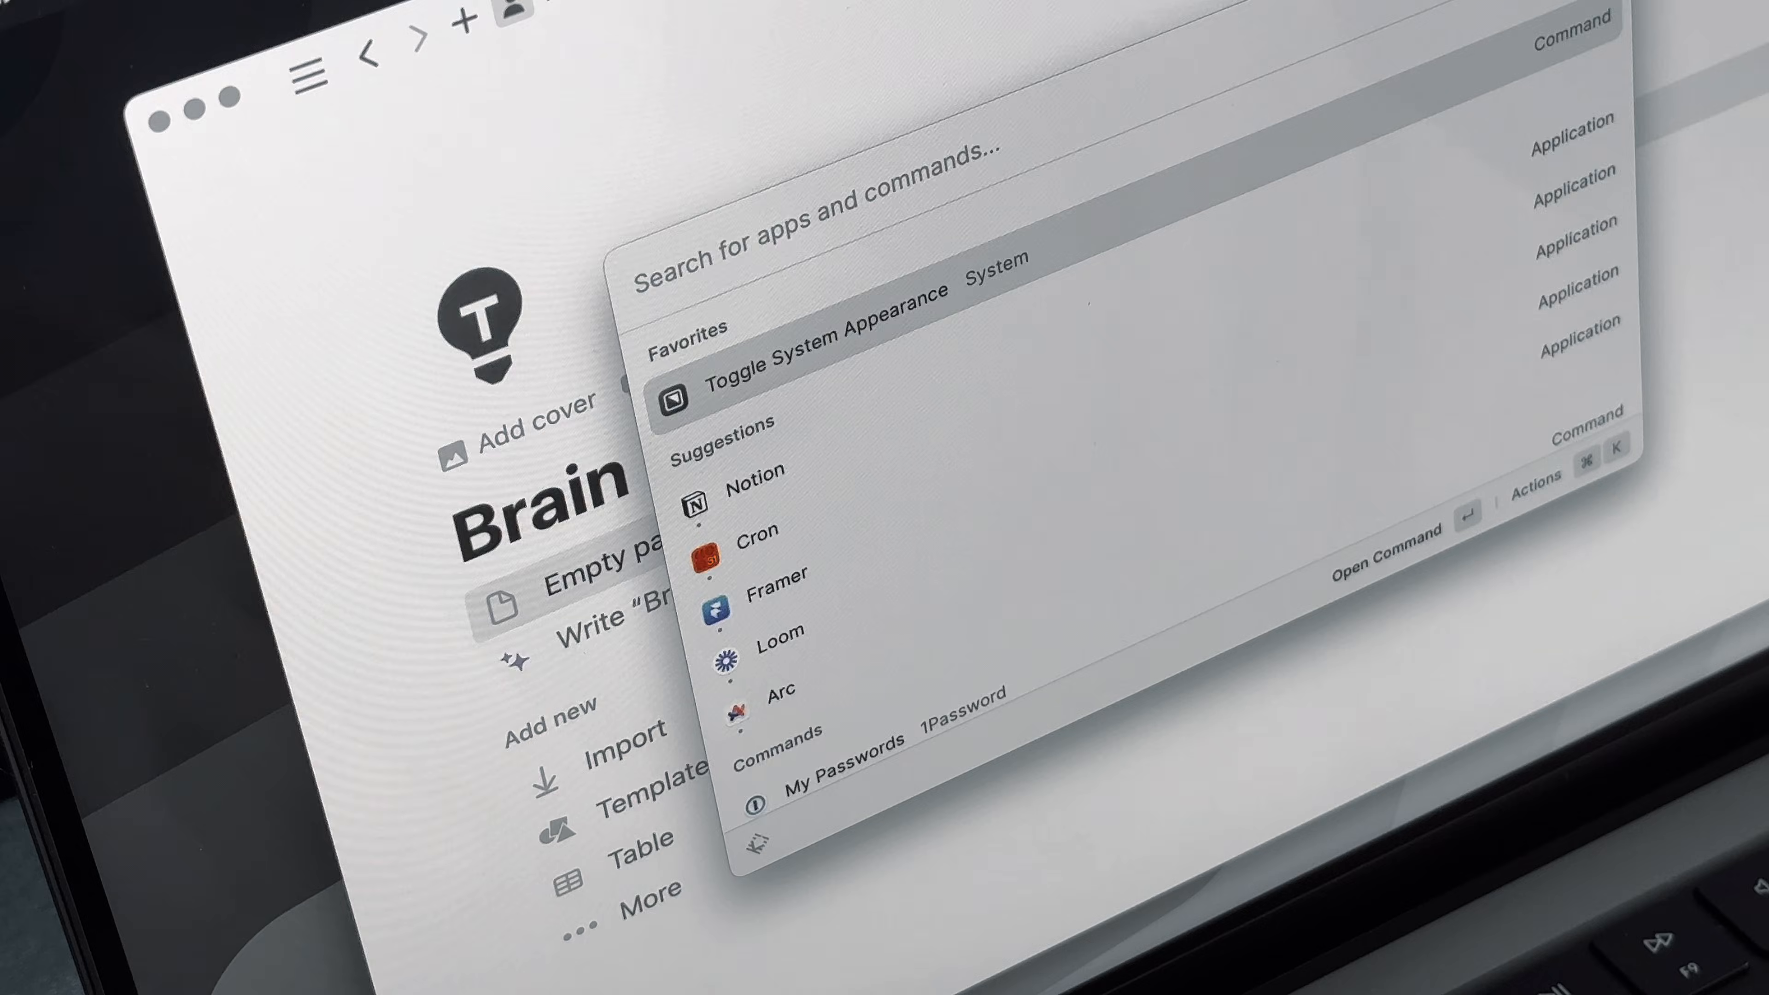
# - Search Raycast for 'volume' commands over the Notion page
pyautogui.write('volume')
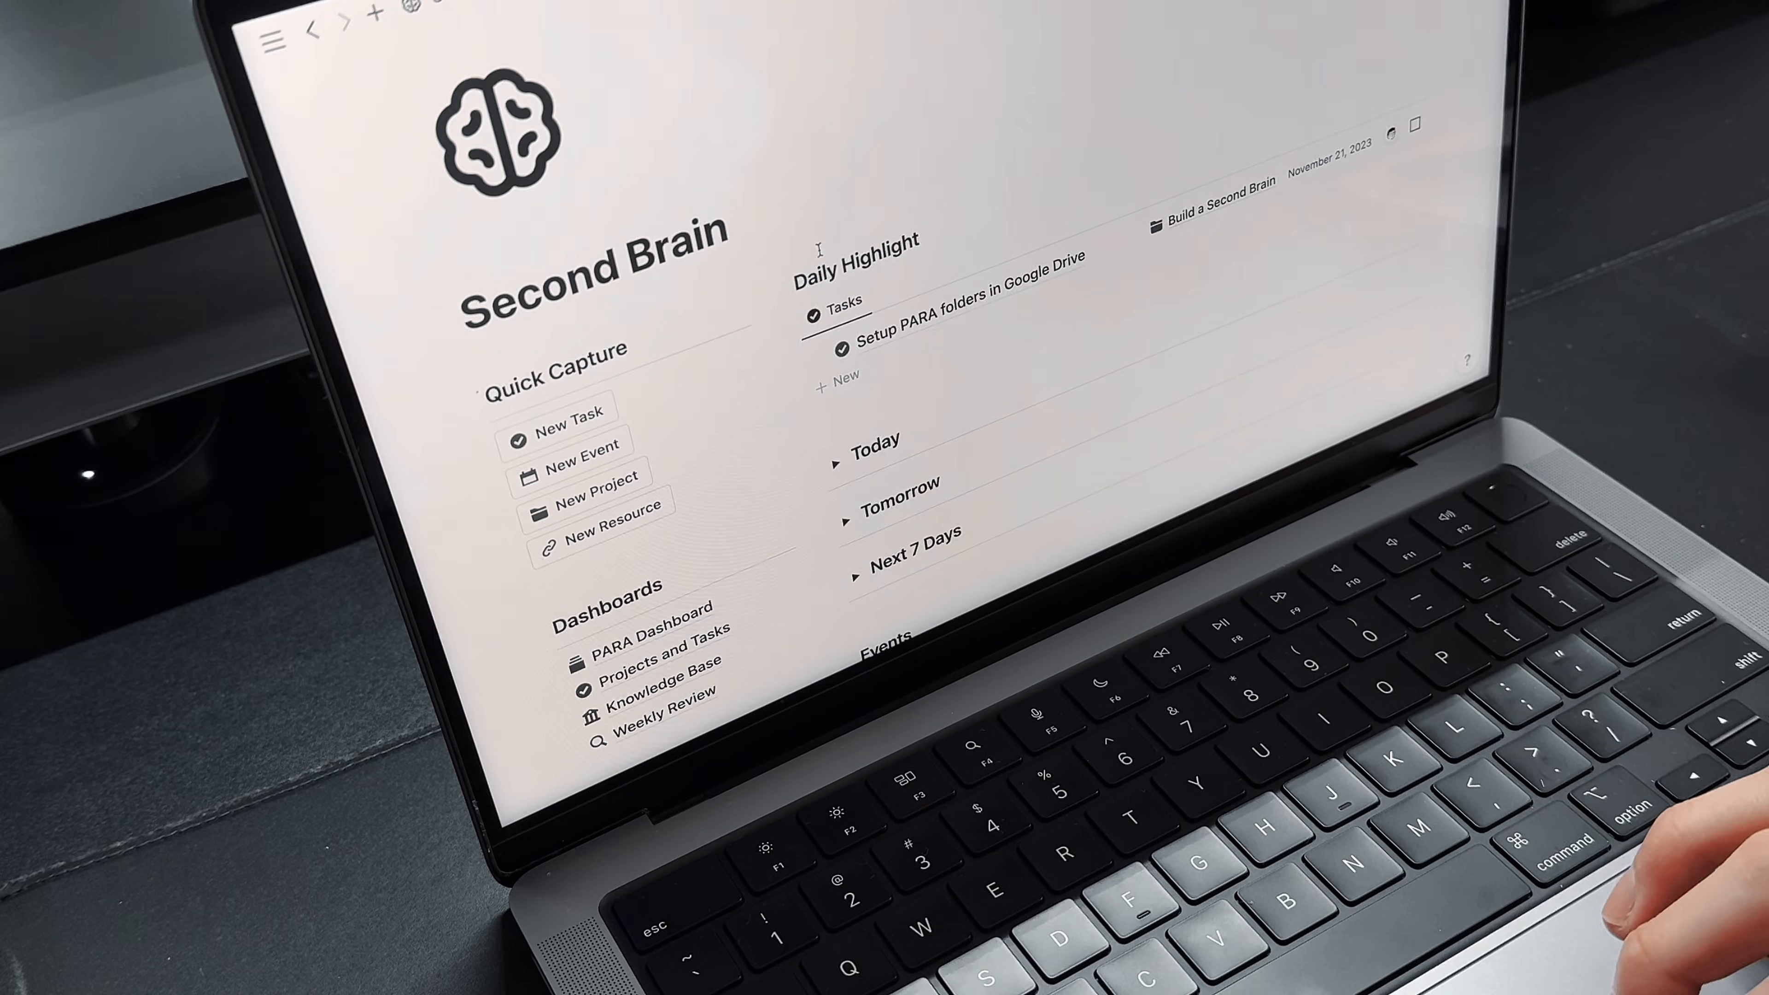
# - Create a New Event page from Quick Capture titled 'Meet with Je'
pyautogui.scroll(-3)
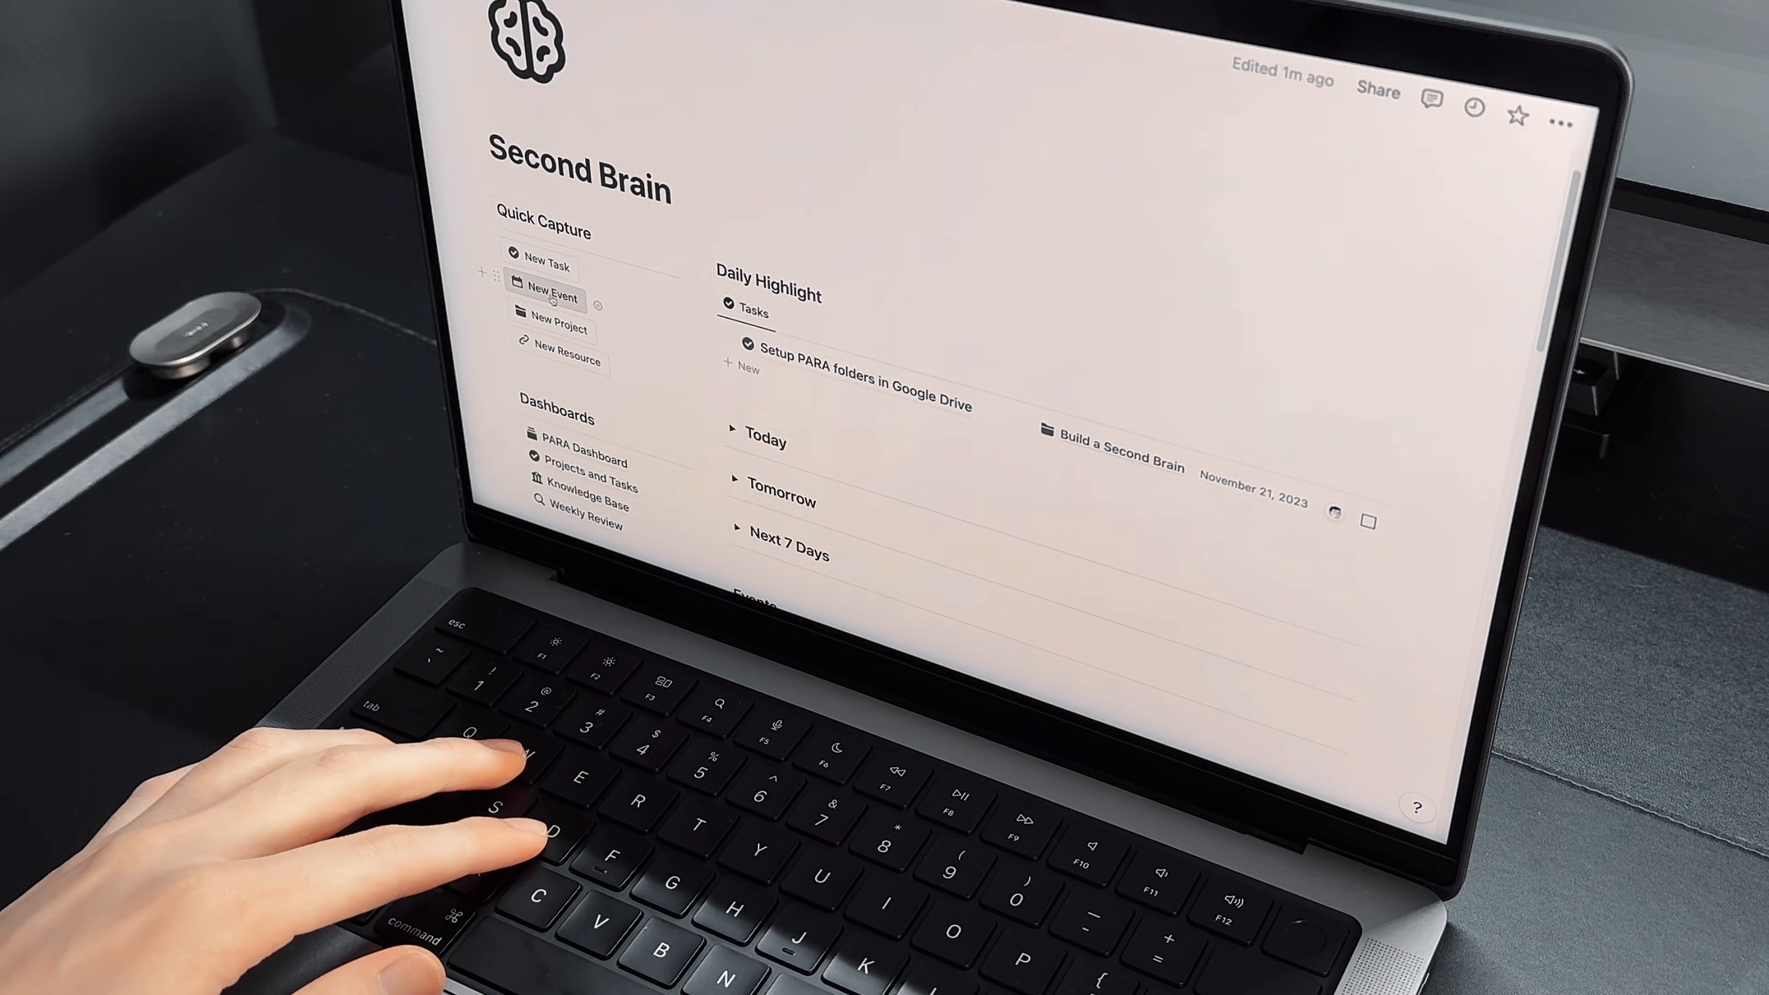
pyautogui.click(554, 296)
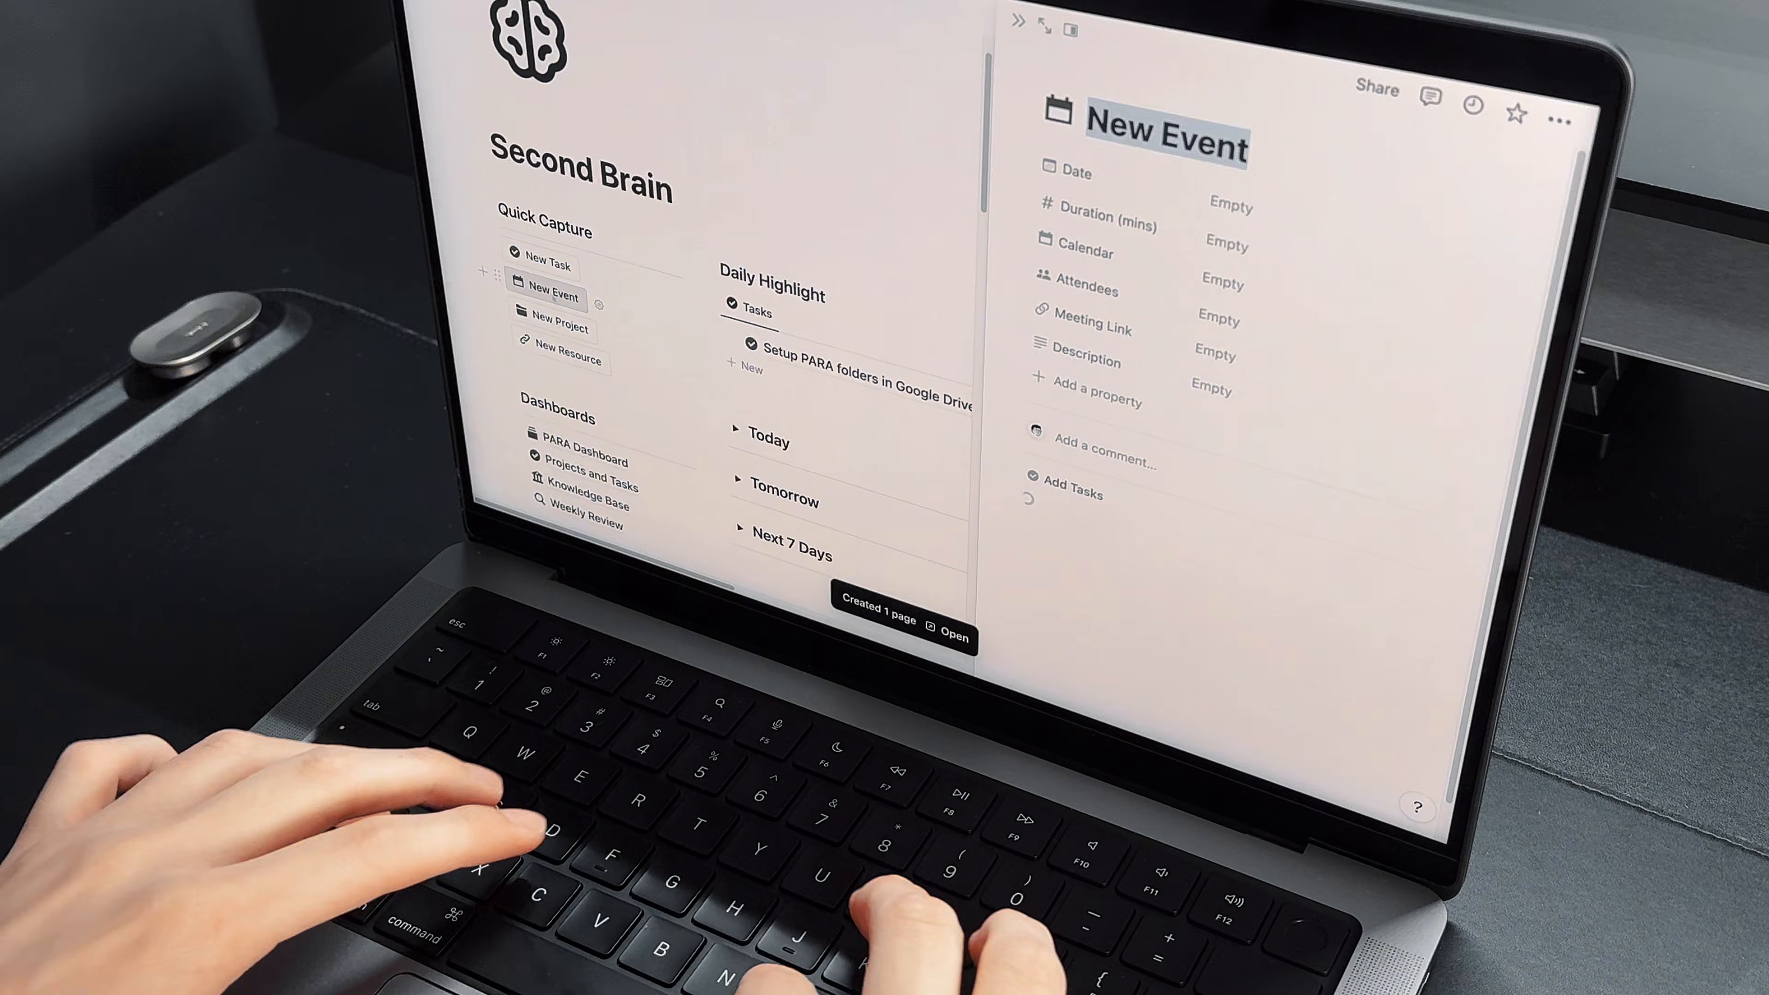
pyautogui.write('Meet with Je')
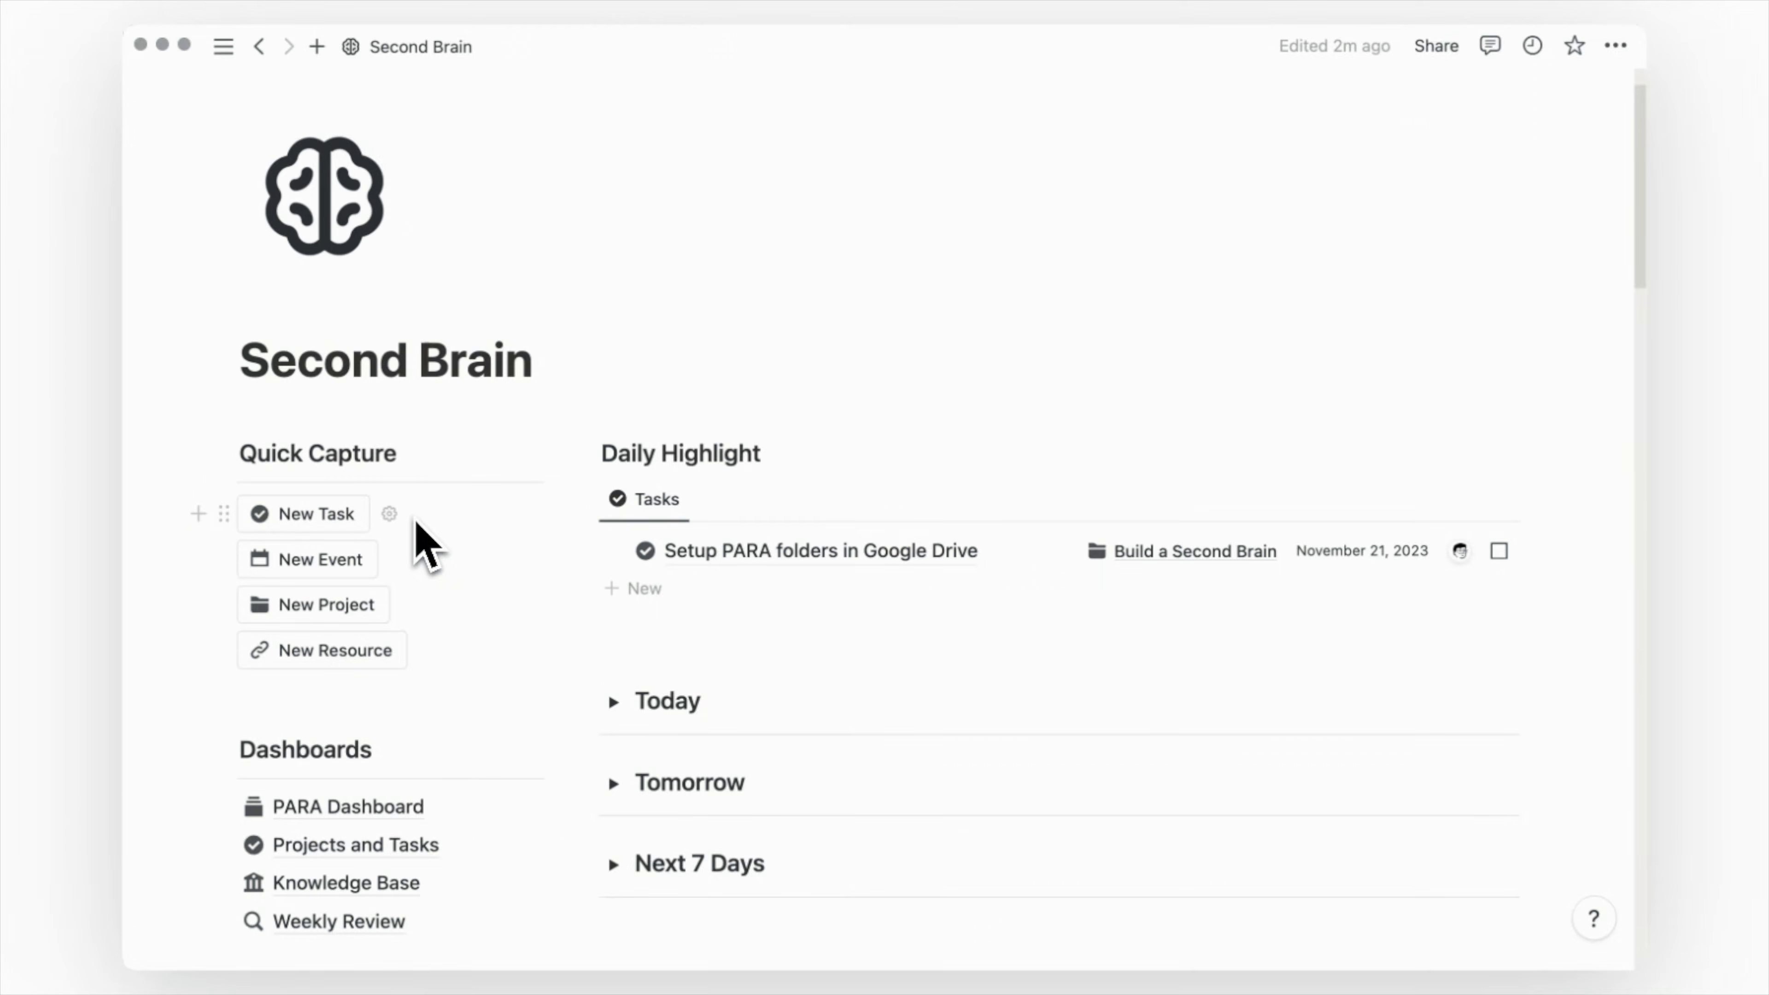
# - Add a task 'Take out the tra' via the New Task button and view the button's configuration
pyautogui.click(302, 513)
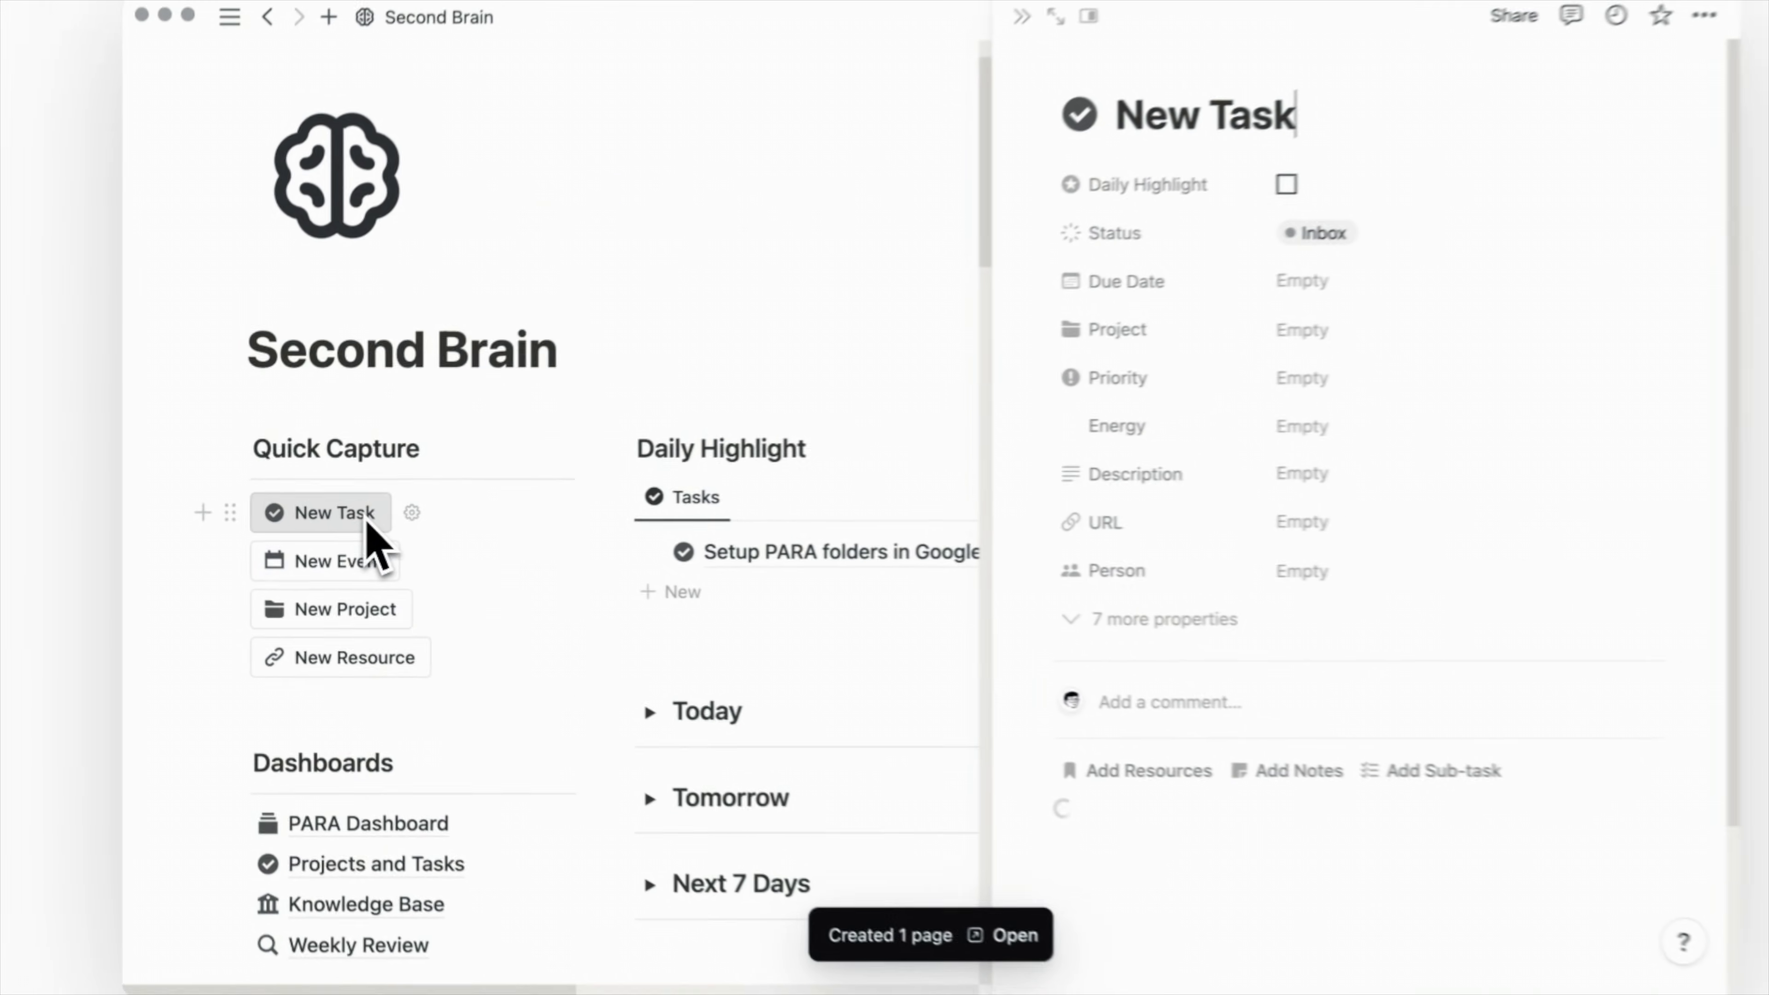
pyautogui.write('Take out the tra')
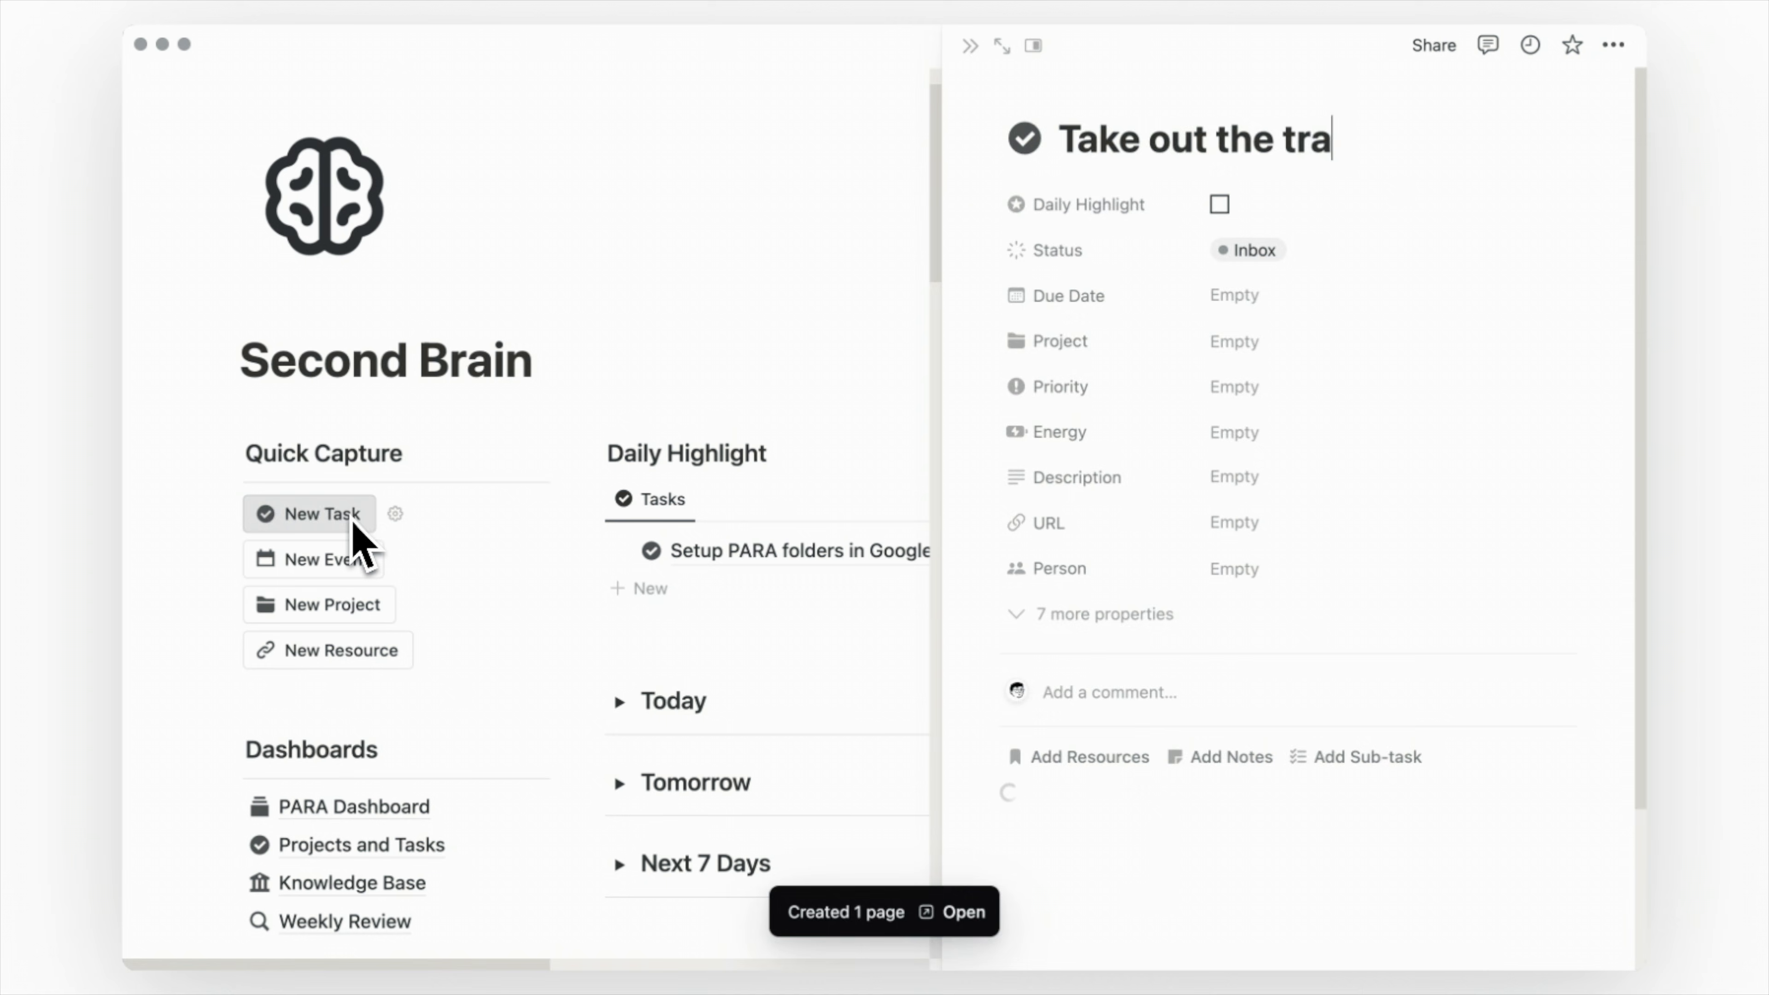
pyautogui.click(395, 514)
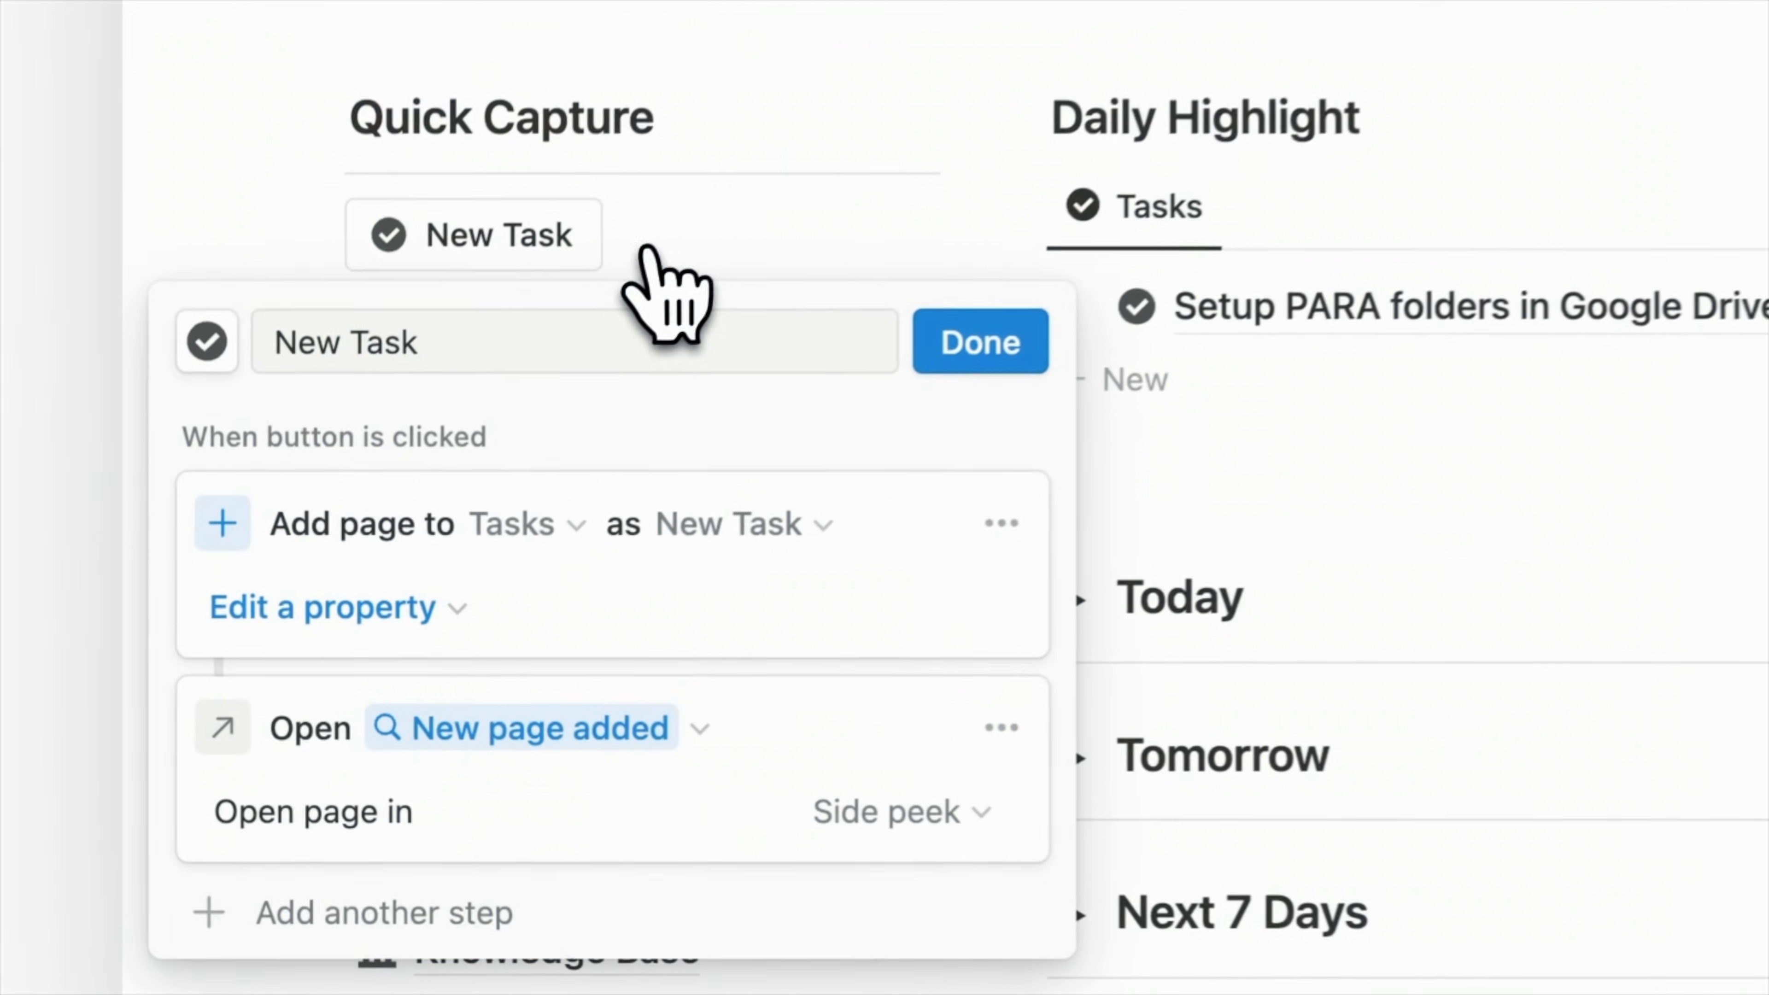
pyautogui.moveTo(693, 615)
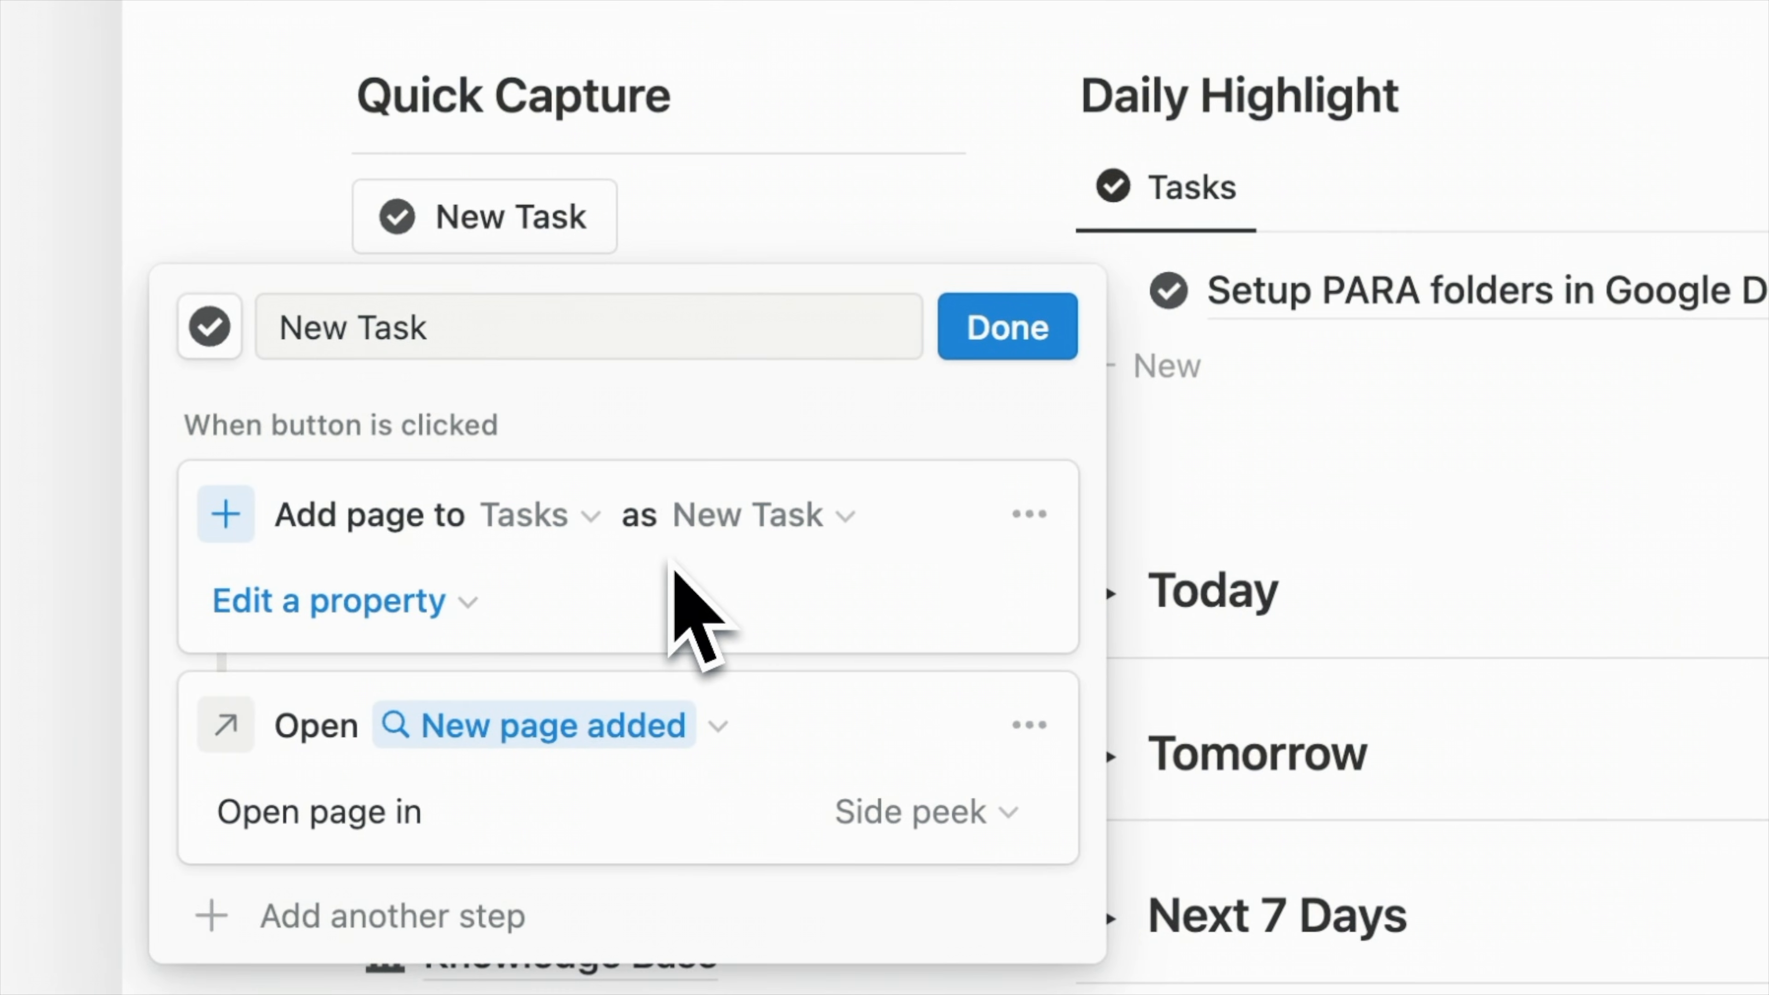
pyautogui.moveTo(660, 824)
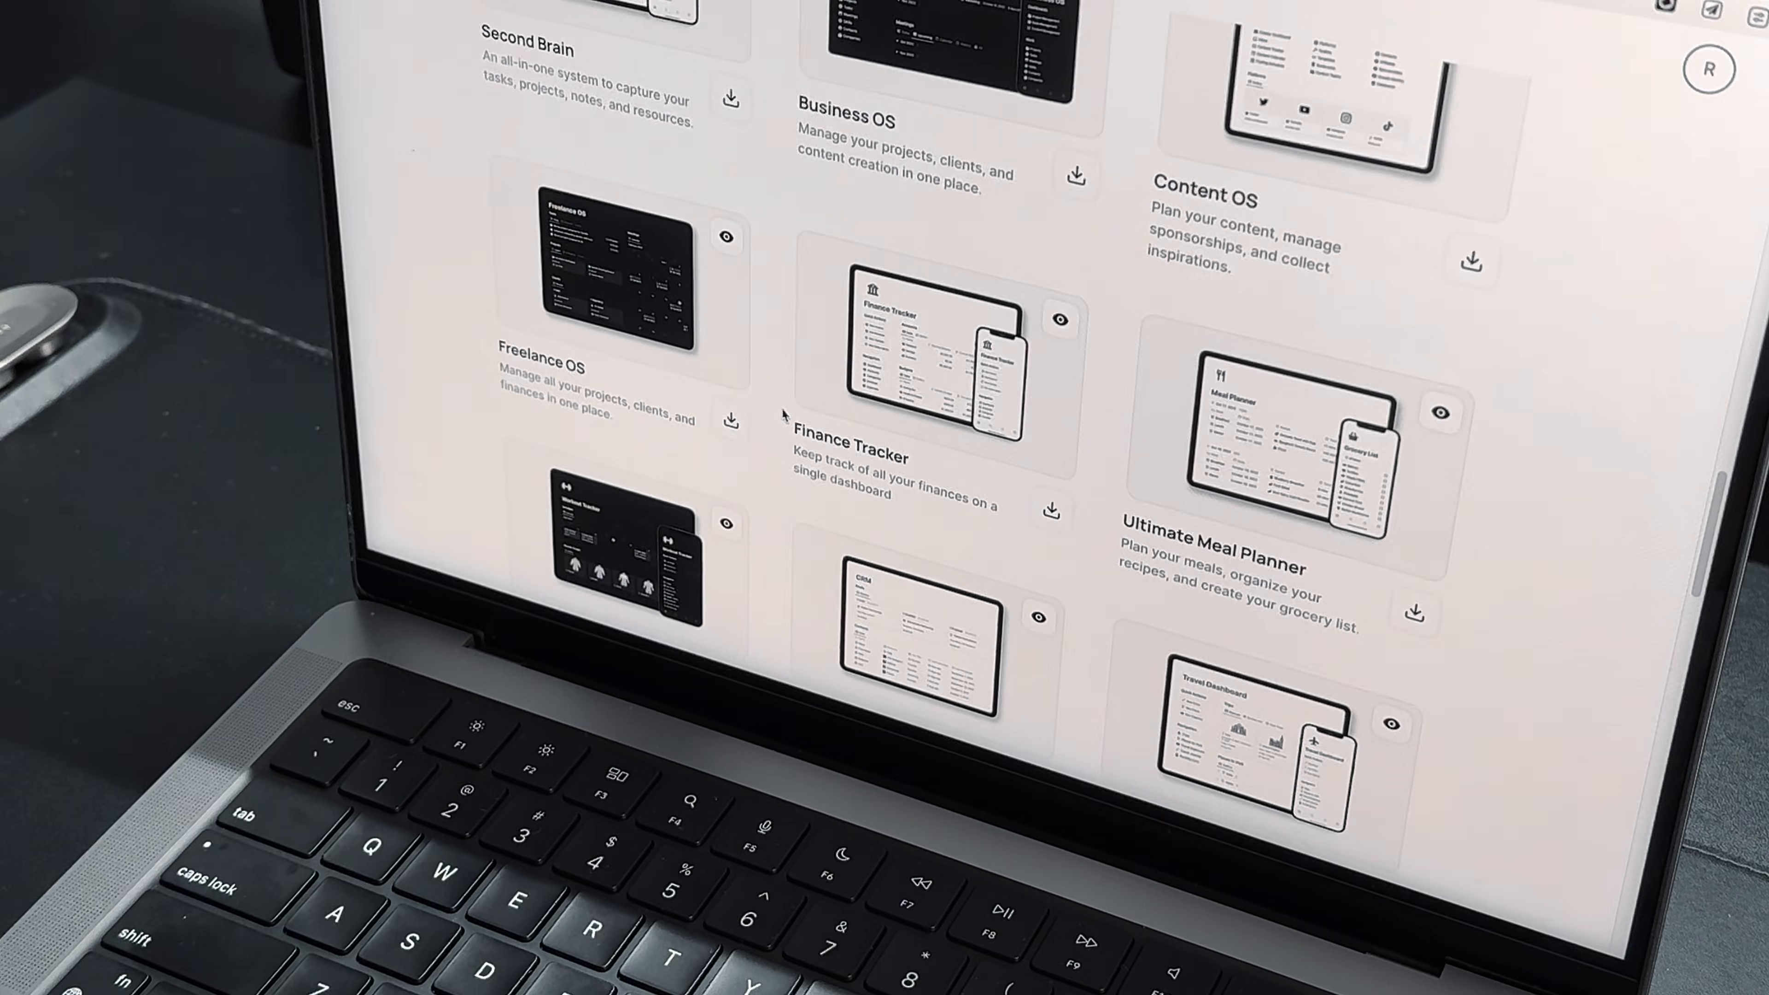
# - Scroll the template gallery toward the Finance Tracker template
pyautogui.scroll(-3)
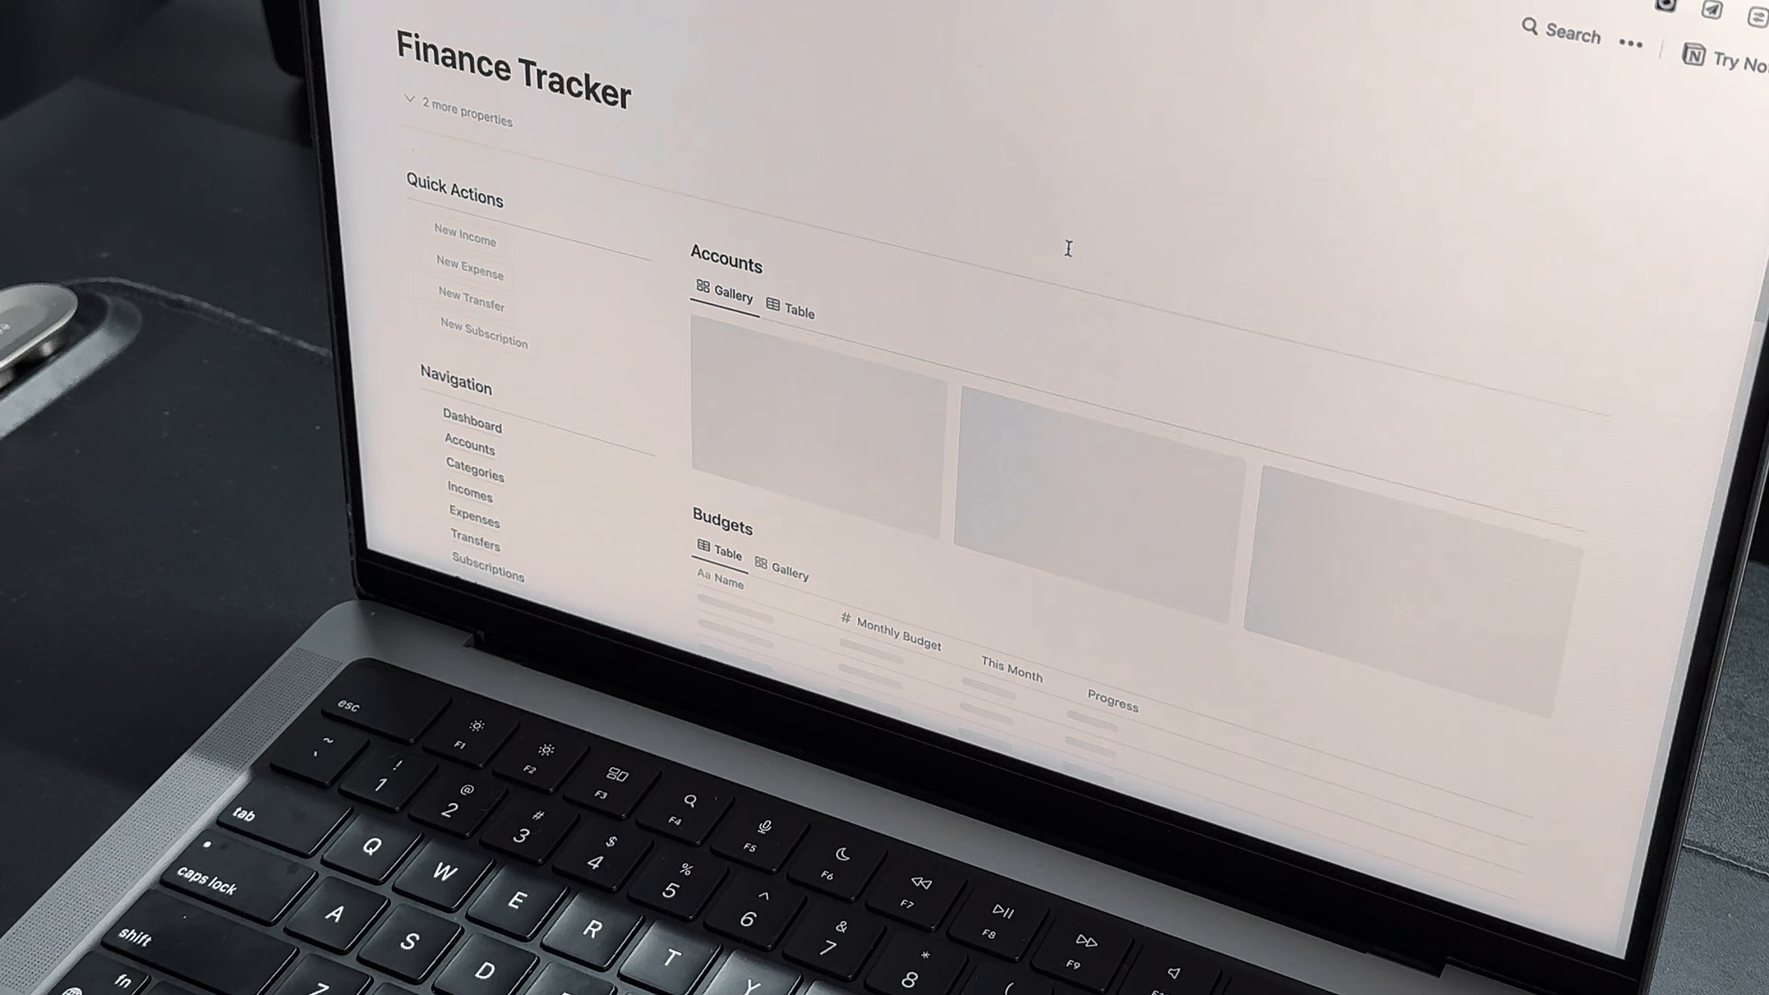
pyautogui.scroll(-3)
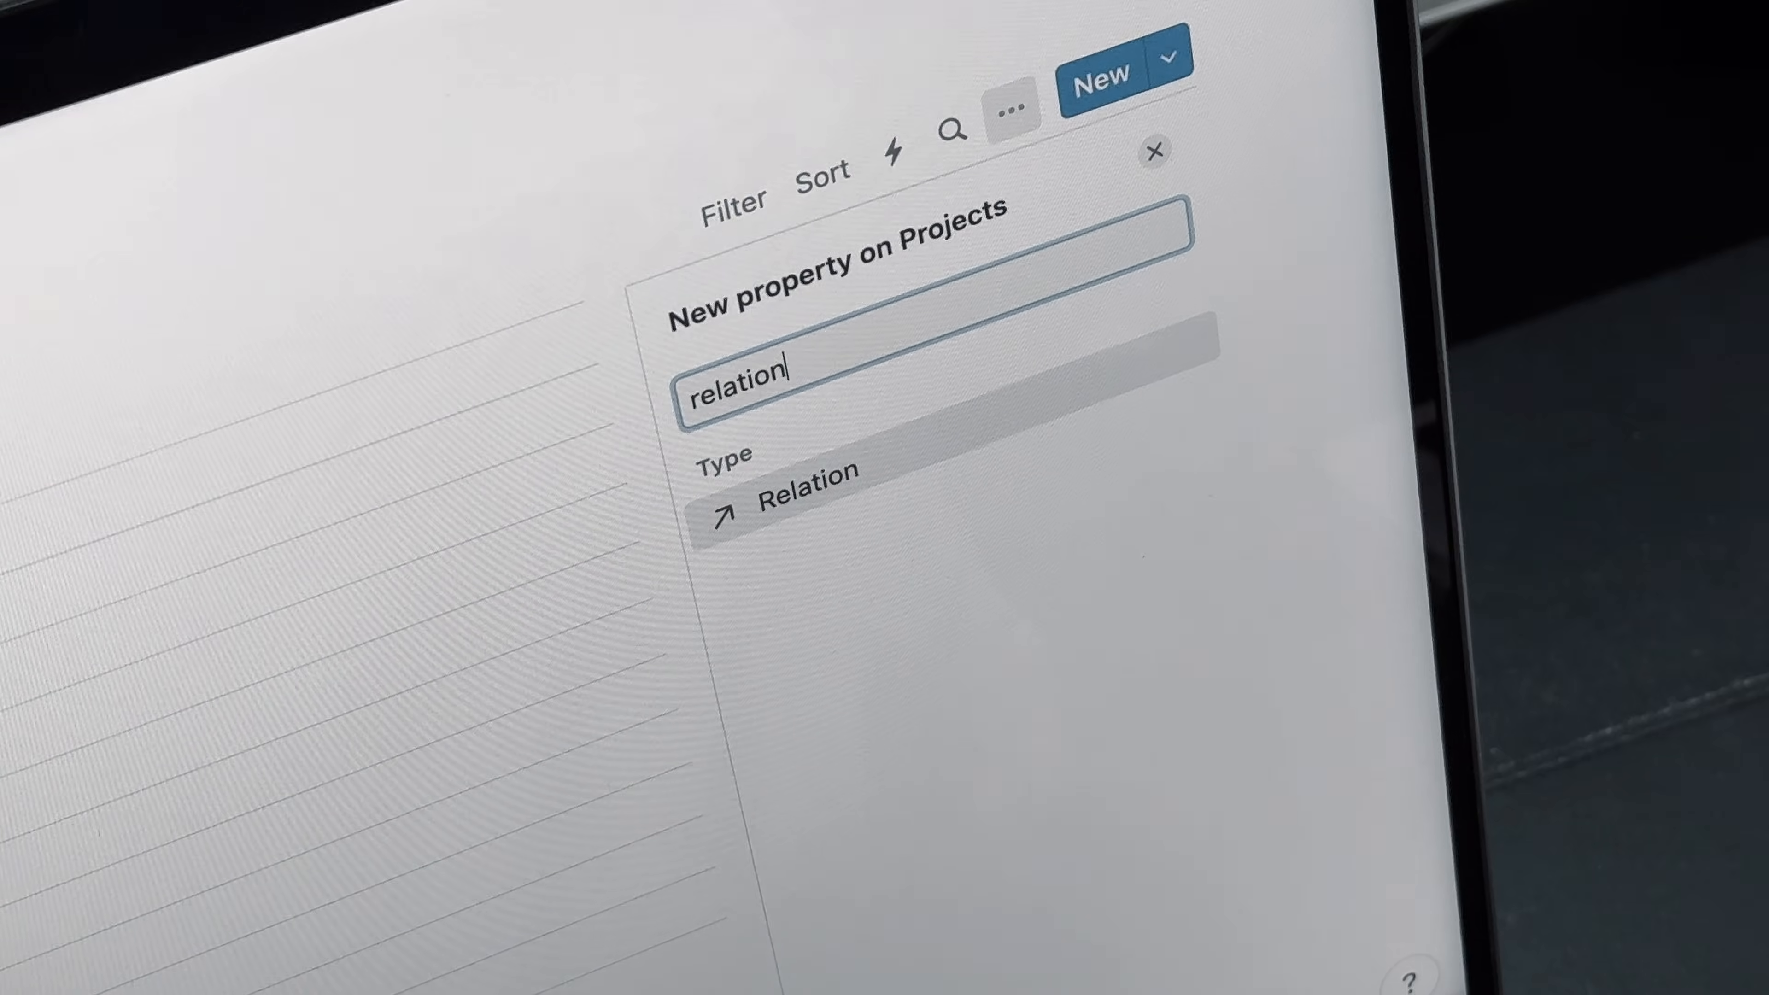
# - Add a Relation property on Projects pointing to the Resources database and confirm it
pyautogui.click(803, 490)
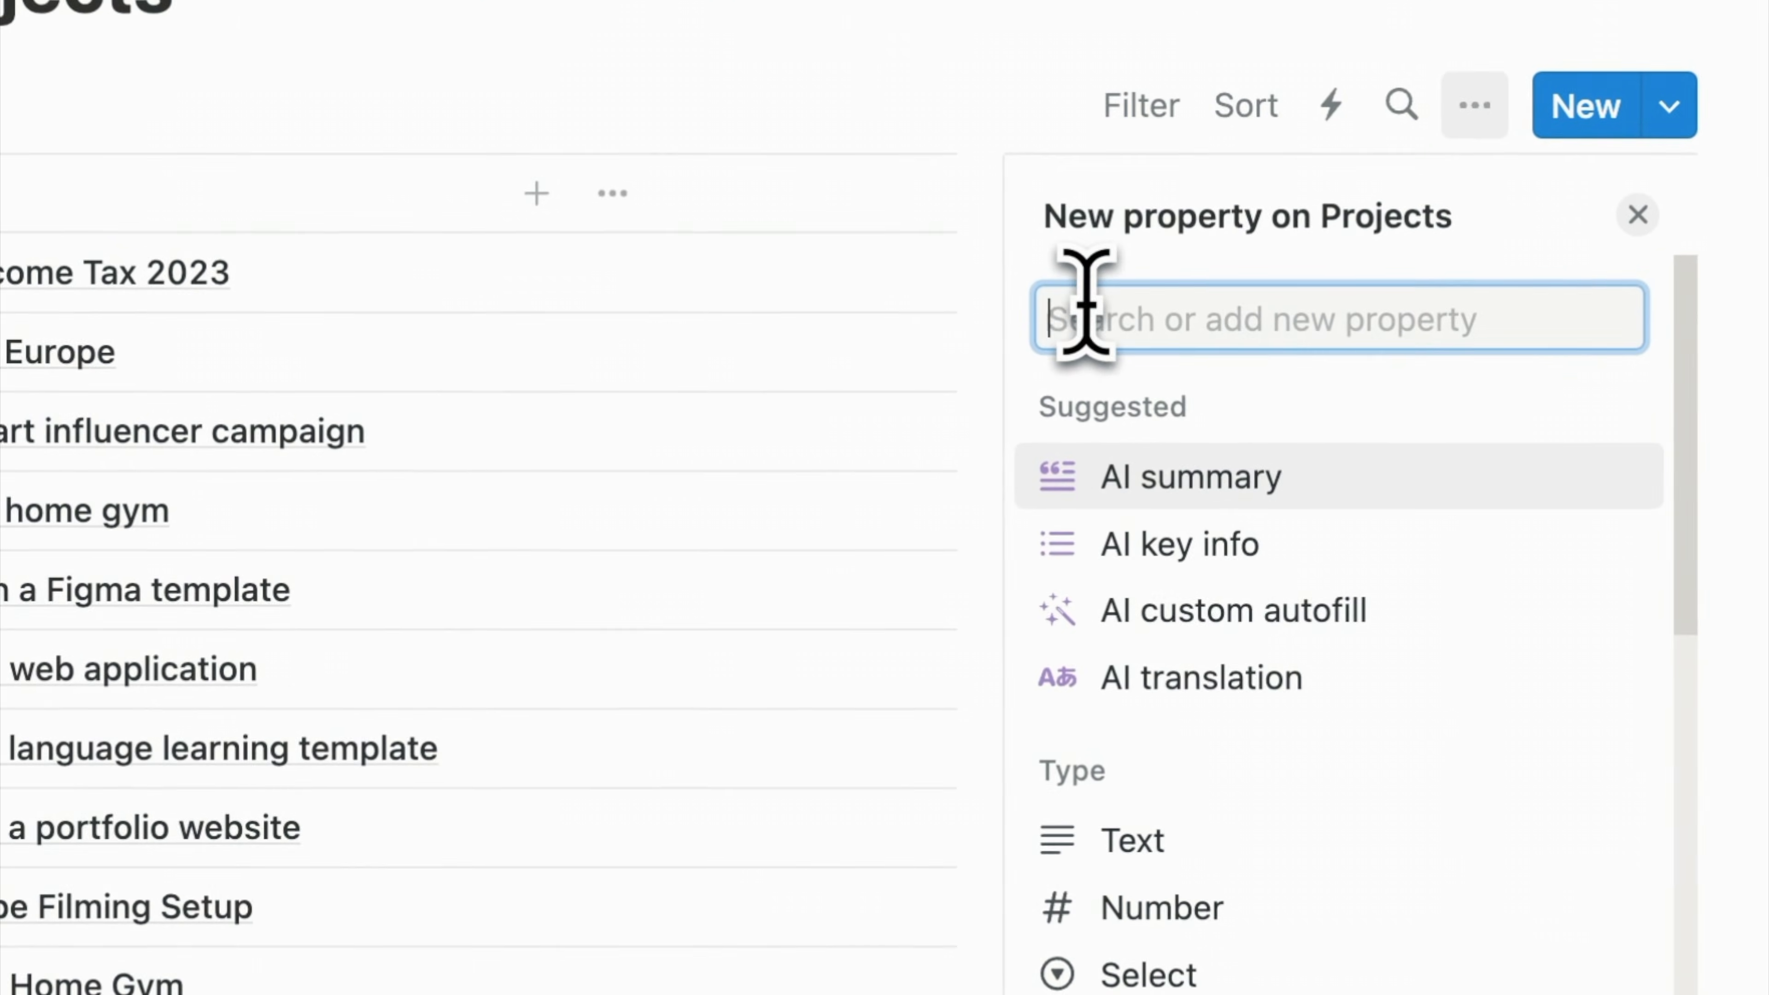
pyautogui.write('relation')
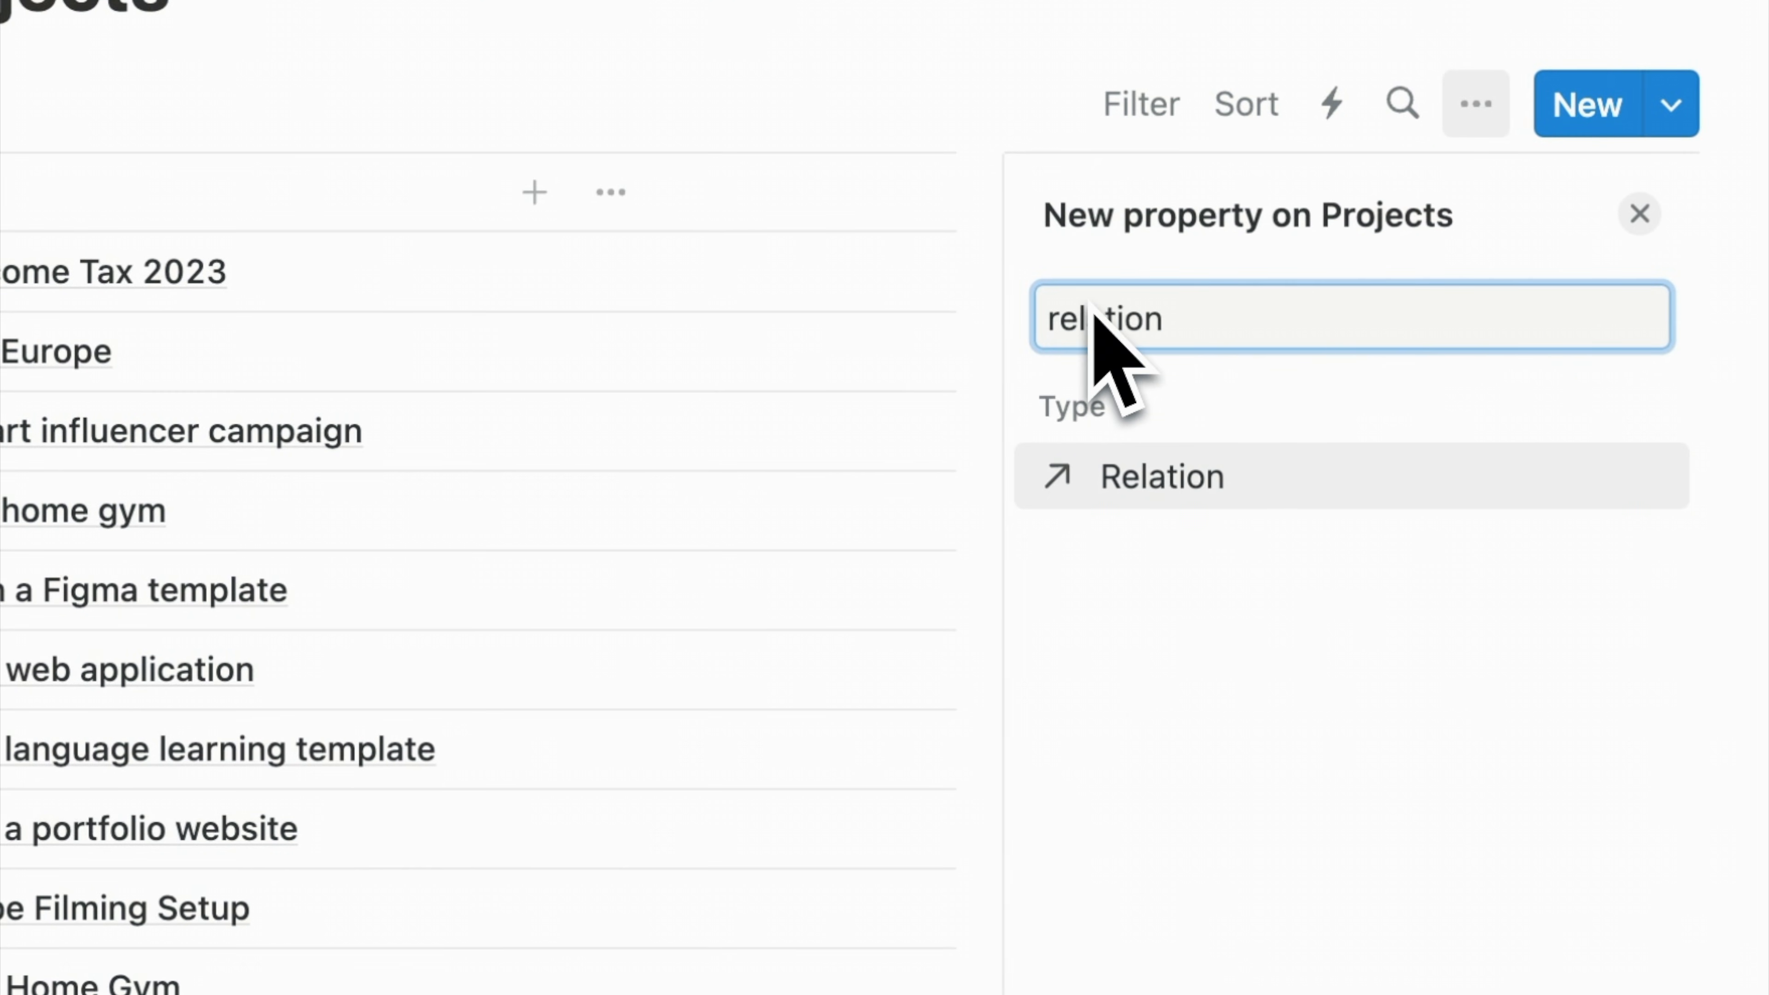
pyautogui.click(1161, 477)
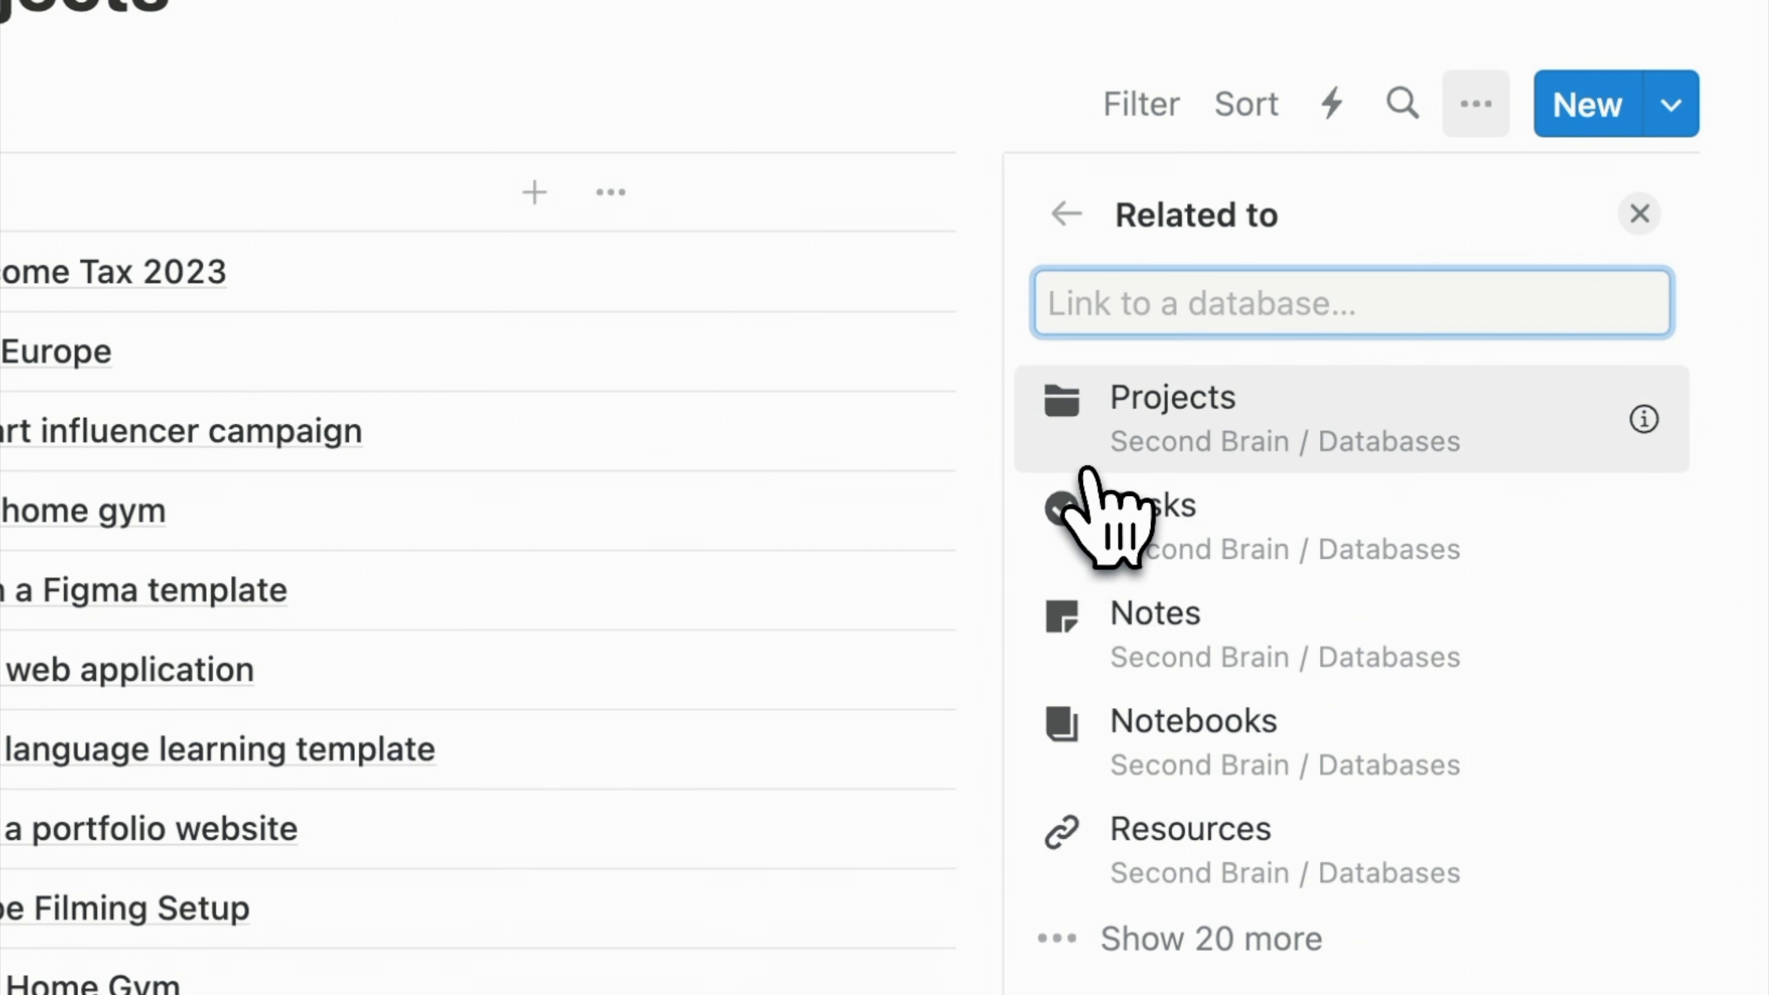
pyautogui.moveTo(1117, 851)
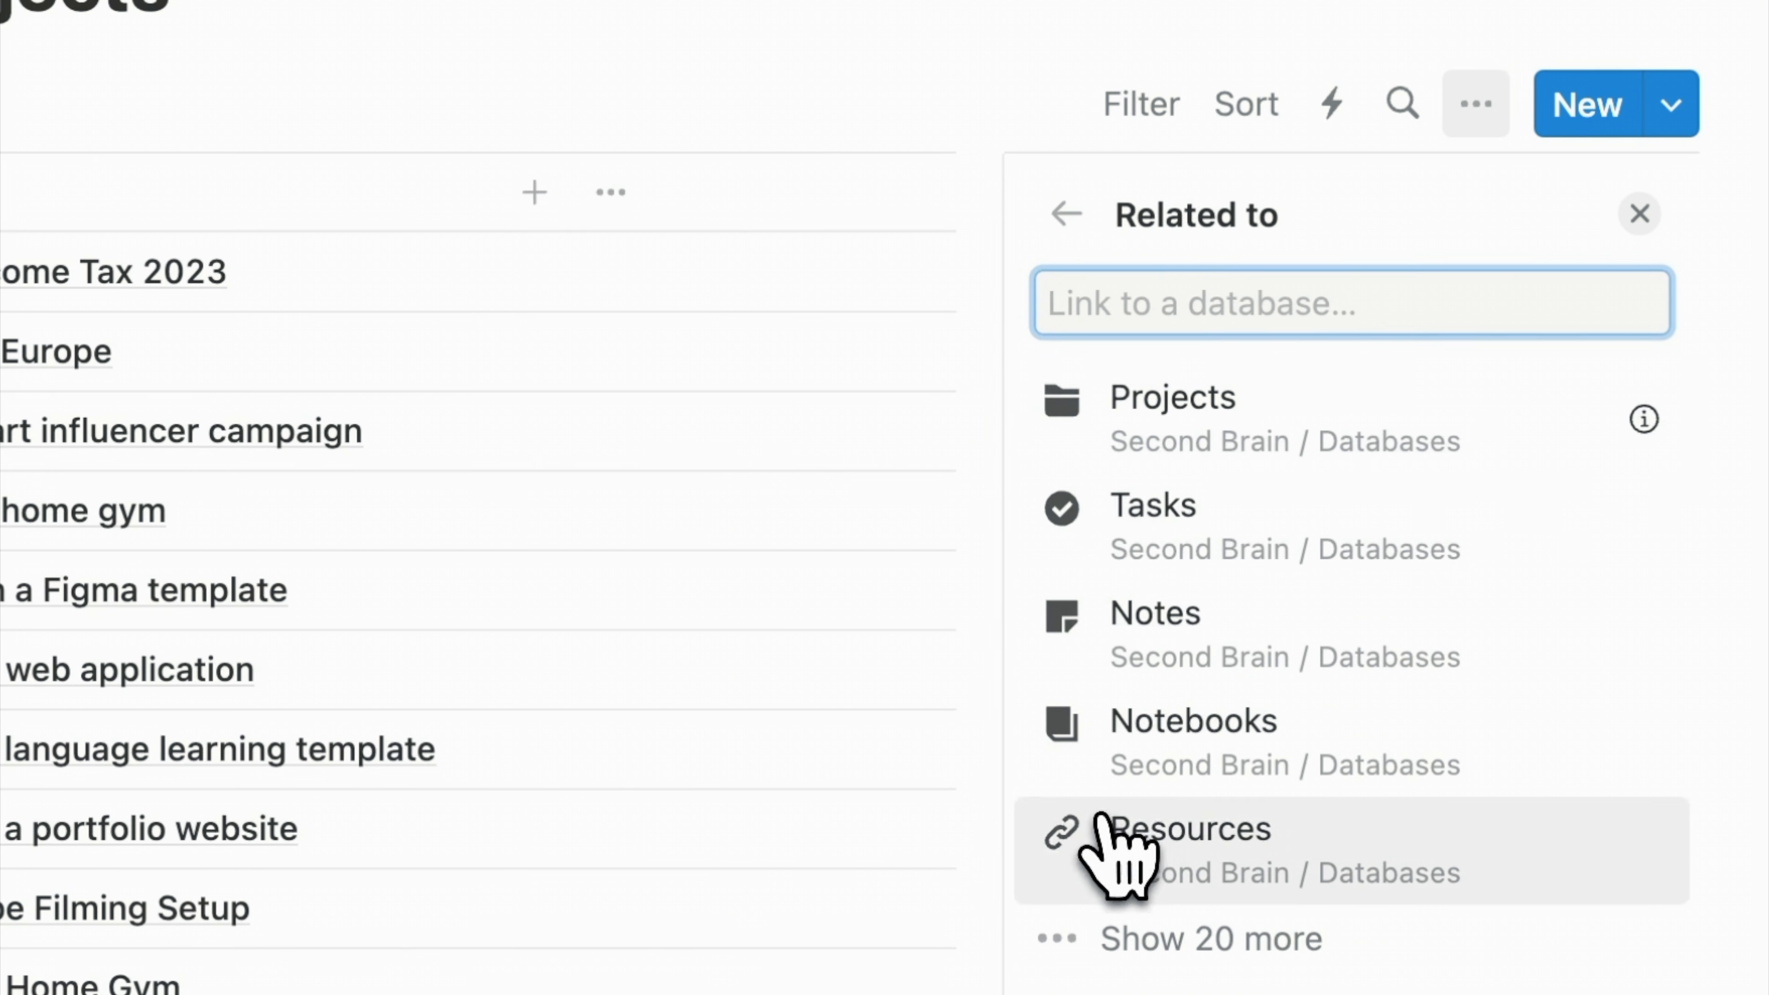
pyautogui.click(1187, 829)
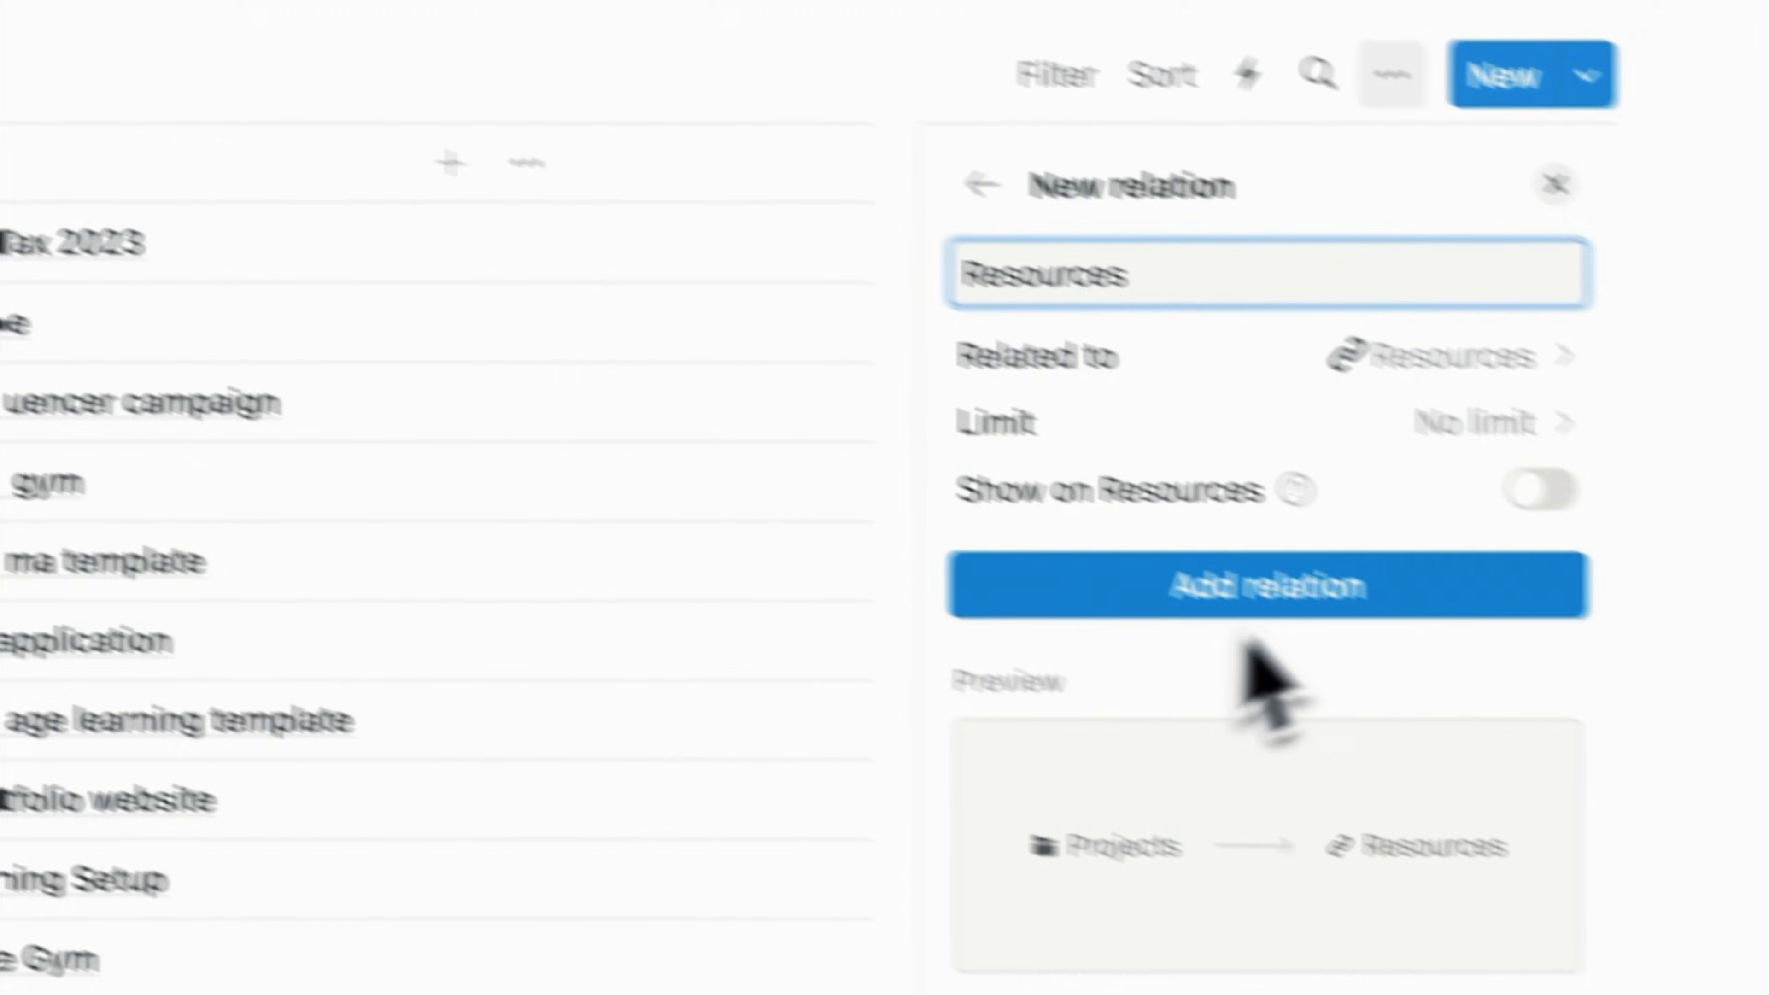
pyautogui.click(1528, 487)
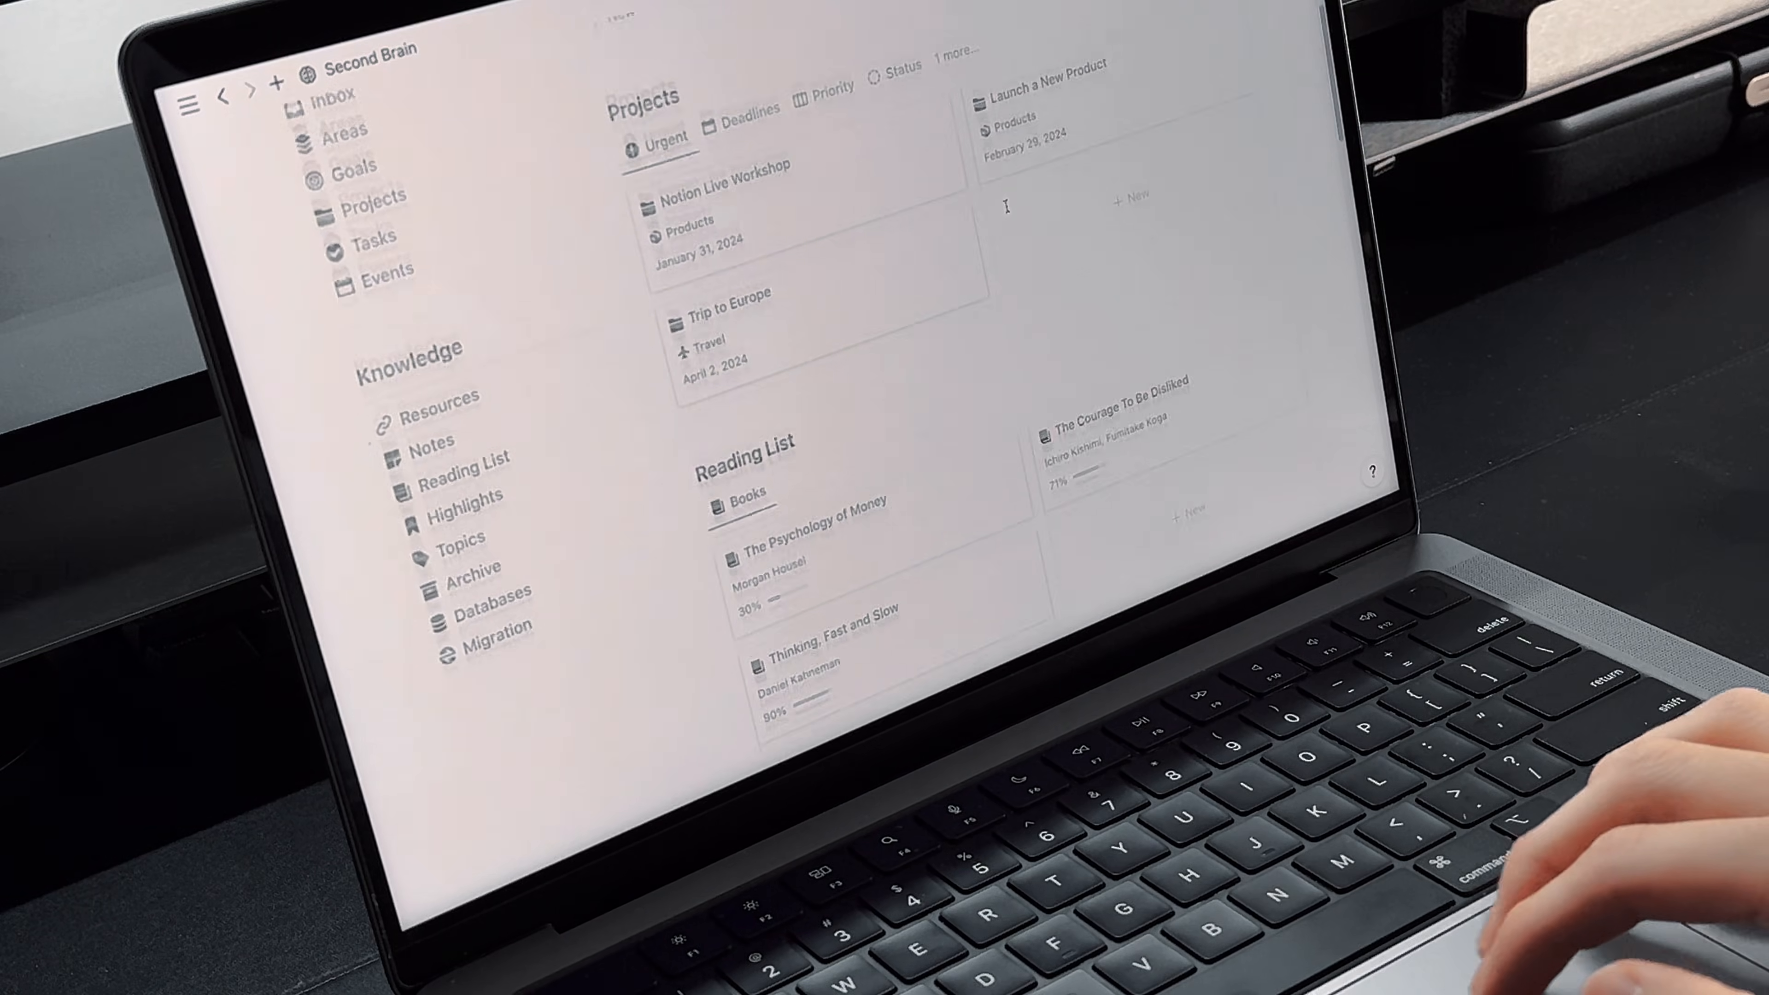
# - Switch the Reading List's currently-reading books view from Gallery to List layout
pyautogui.scroll(-3)
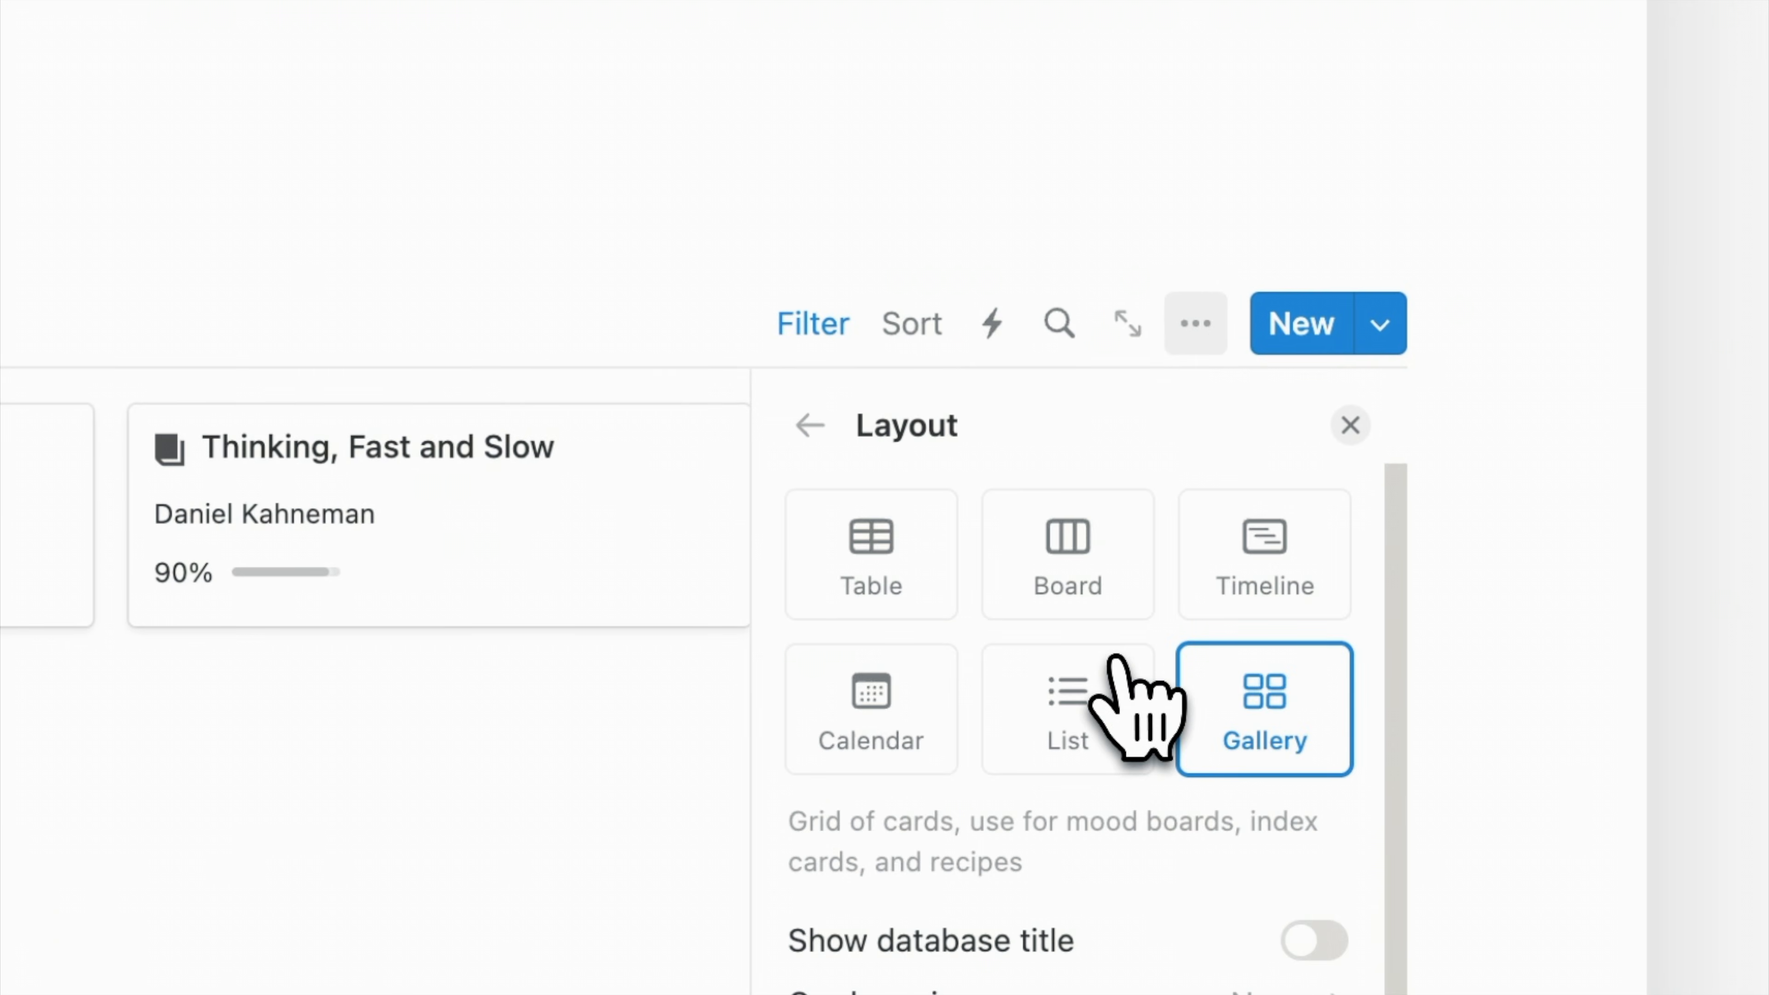
pyautogui.click(1066, 708)
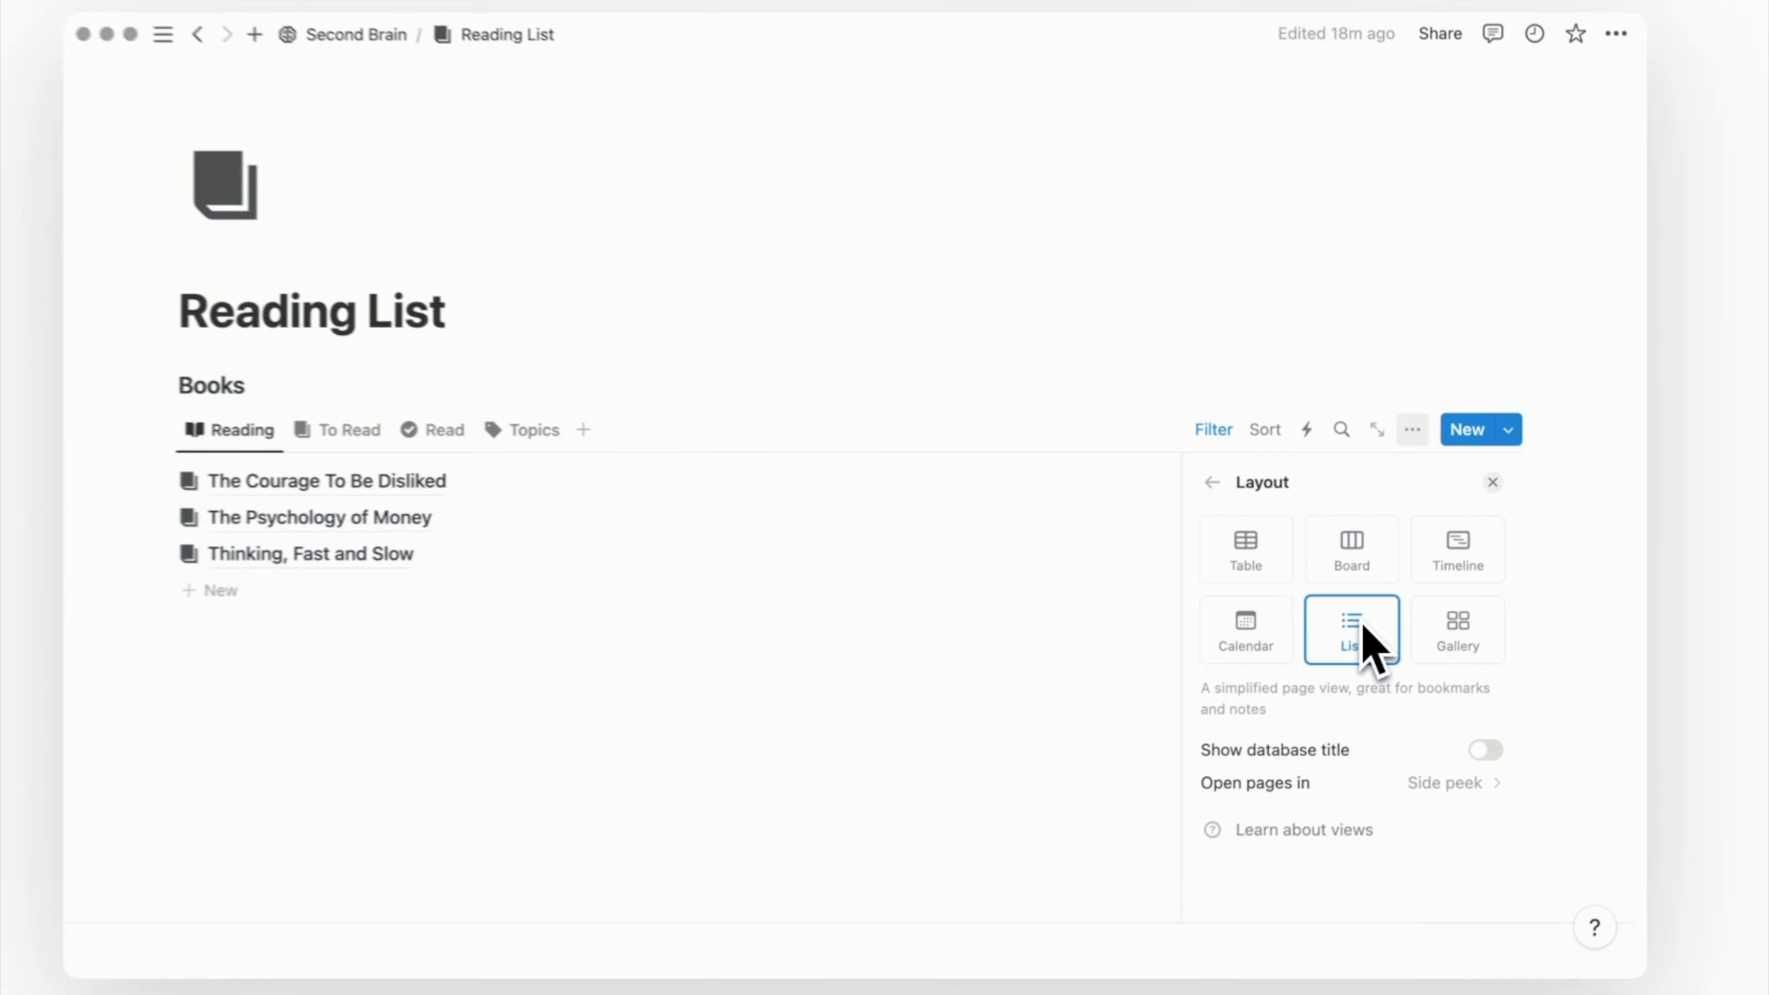